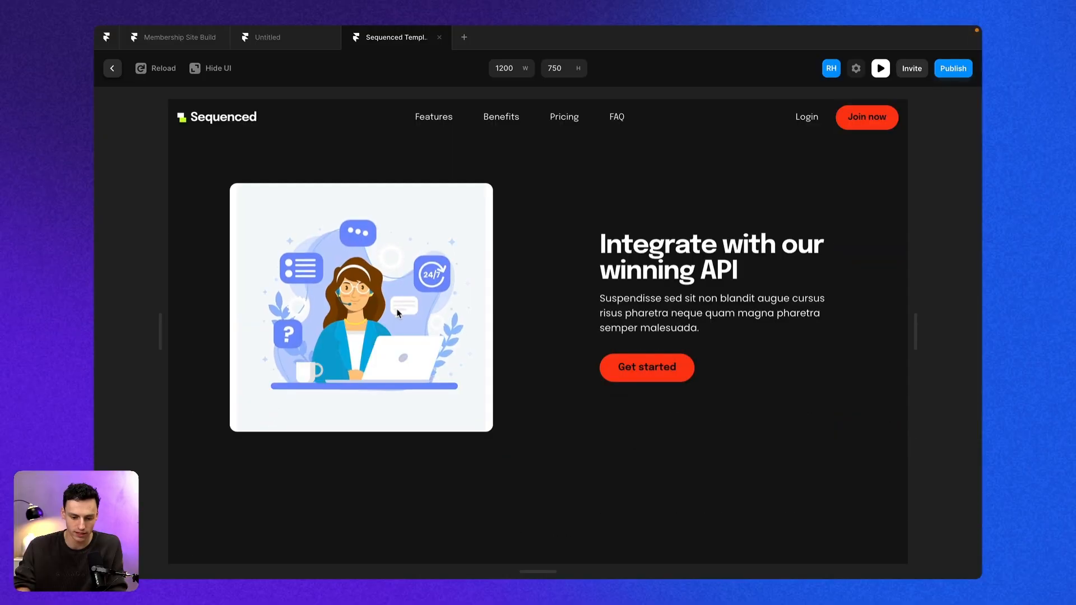
Exit the preview and scroll the canvas down to the API section's empty image frame
{"action": "left_click", "coordinate": [112, 68]}
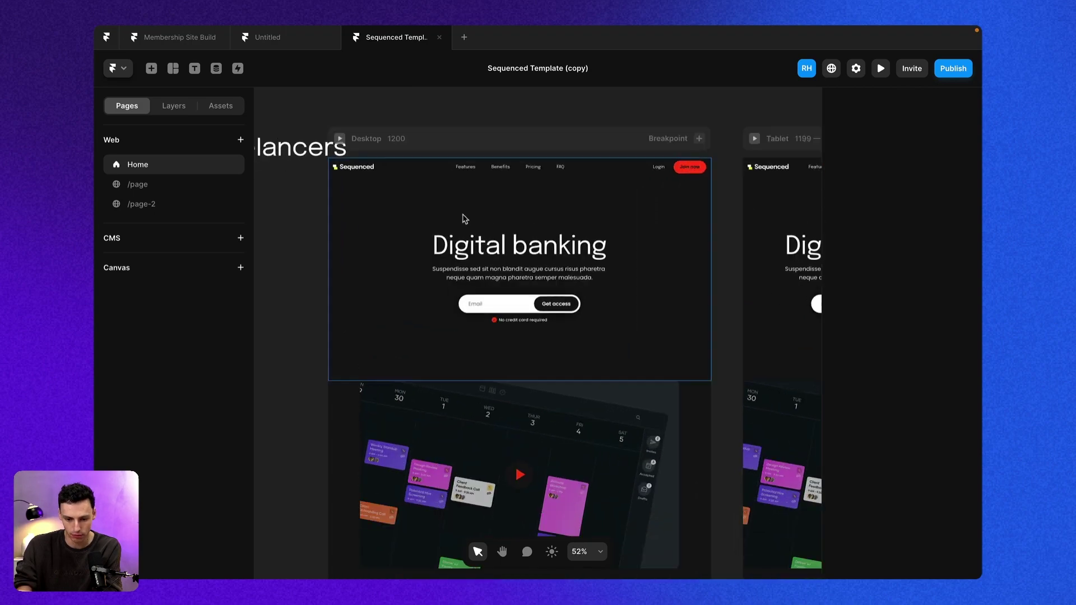
{"action": "scroll", "scroll_direction": "down", "scroll_amount": 3}
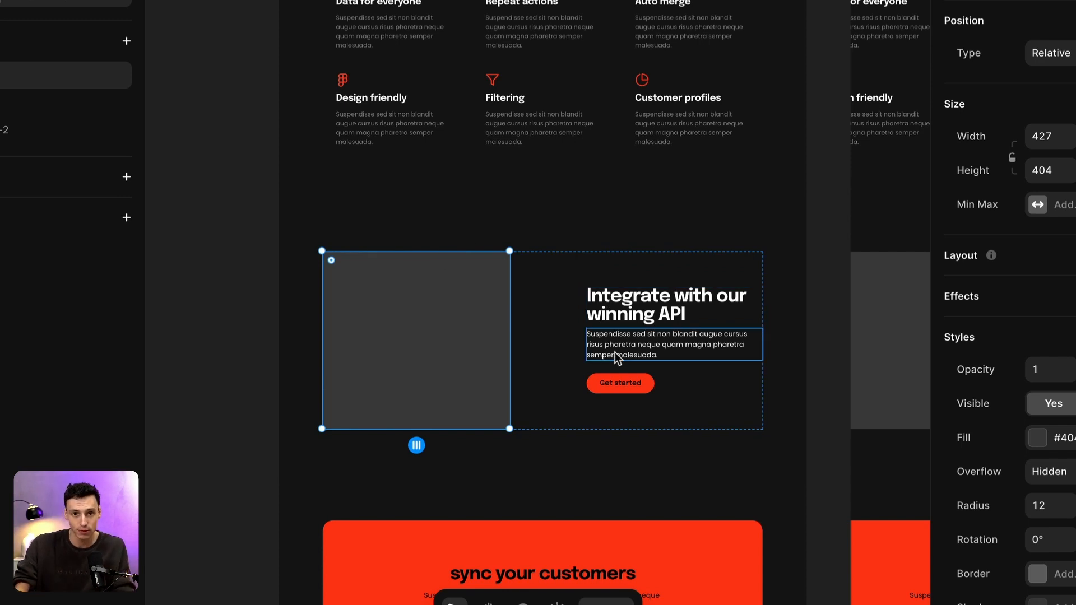
{"action": "scroll", "scroll_direction": "down", "scroll_amount": 3}
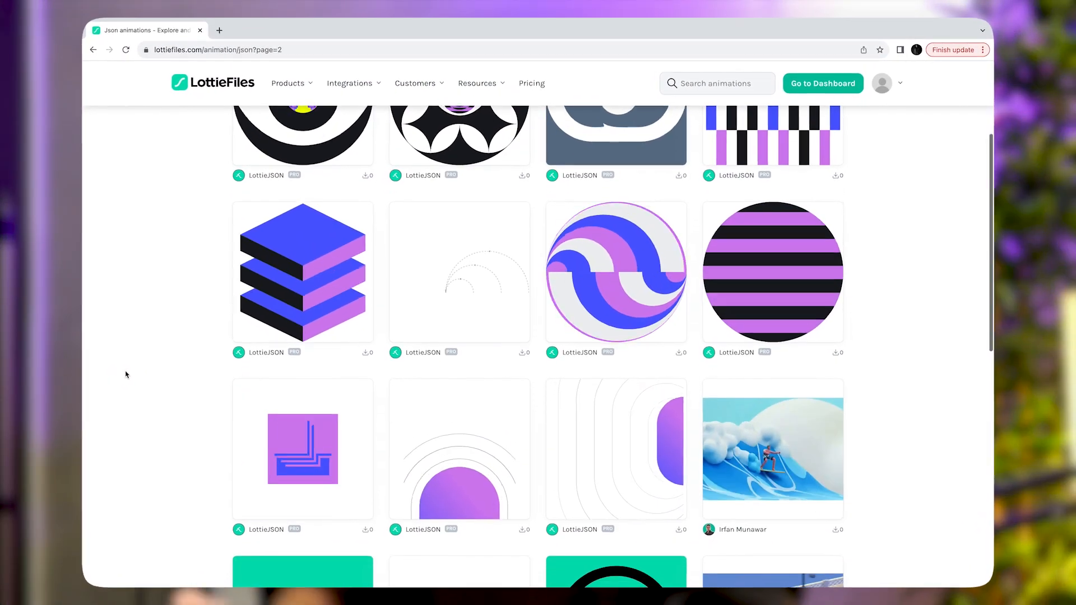
Scroll down through the LottieFiles JSON animations gallery
{"action": "scroll", "scroll_direction": "down", "scroll_amount": 3}
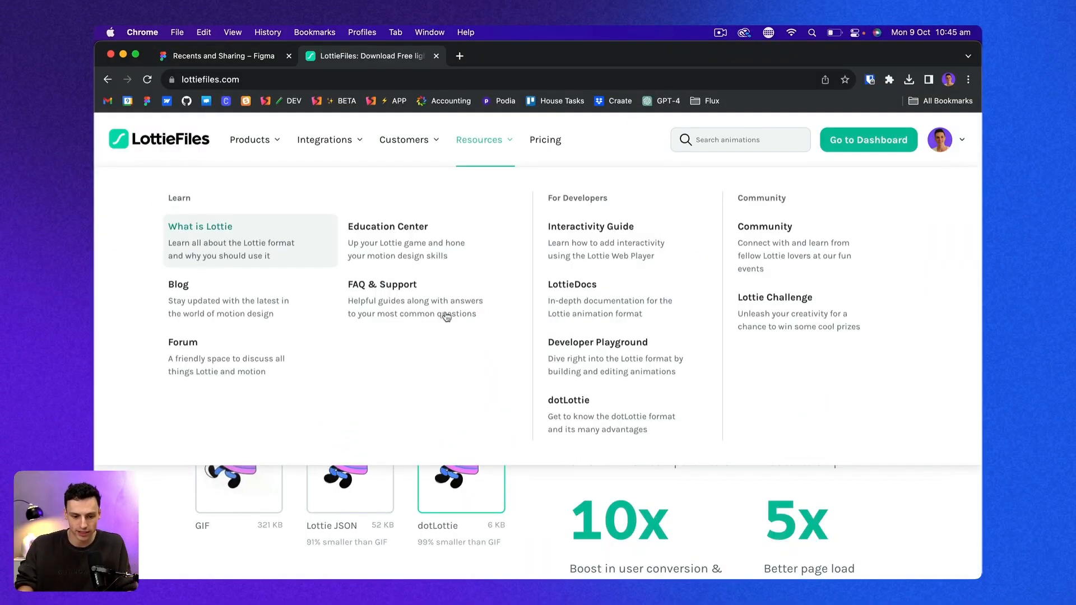
Search LottieFiles for 'tech' and download Tech helpdesk support as Lottie JSON
{"action": "left_click", "coordinate": [740, 139]}
{"action": "type", "text": "tech"}
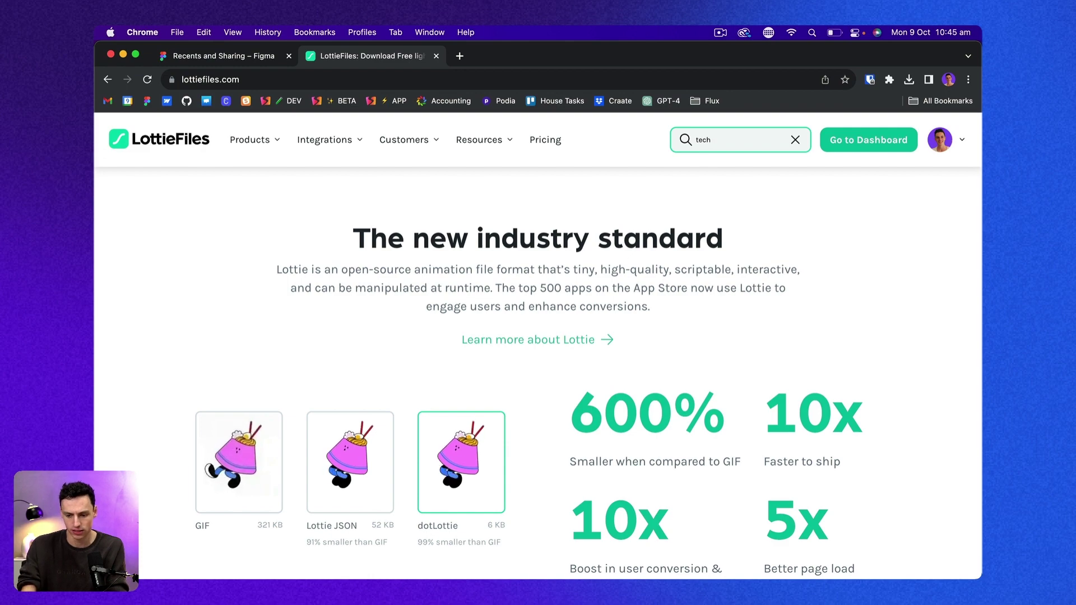
{"action": "key", "text": "Return"}
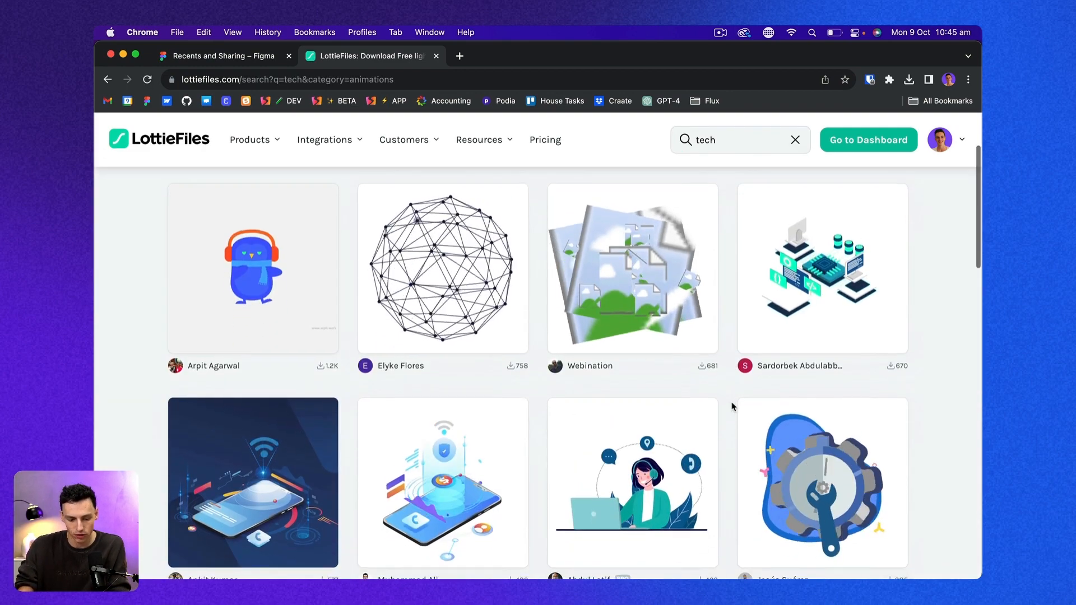
{"action": "scroll", "scroll_direction": "down", "scroll_amount": 3}
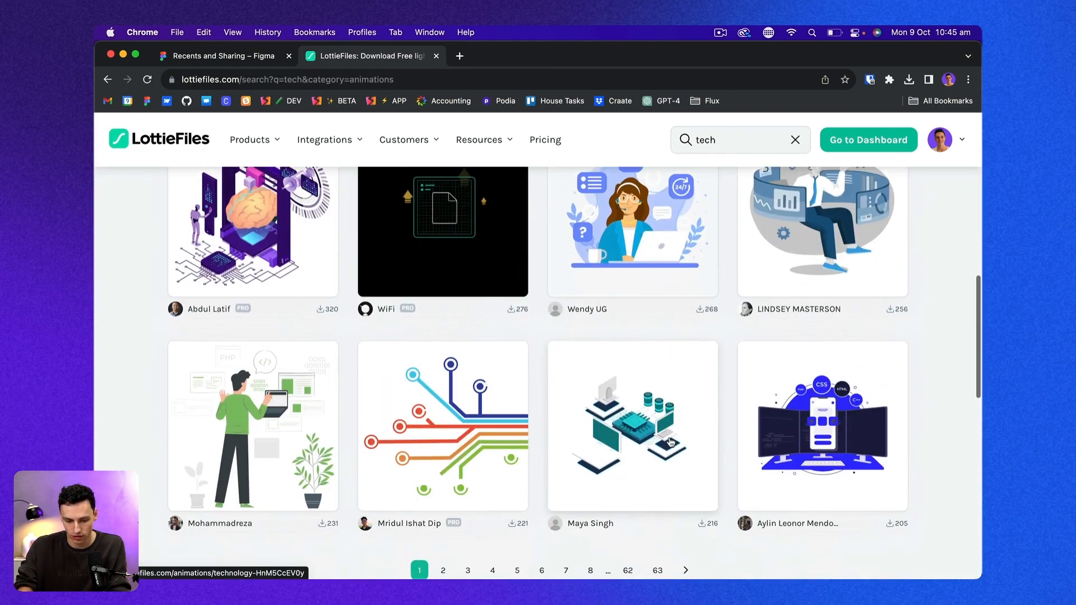
{"action": "scroll", "scroll_direction": "up", "scroll_amount": 3}
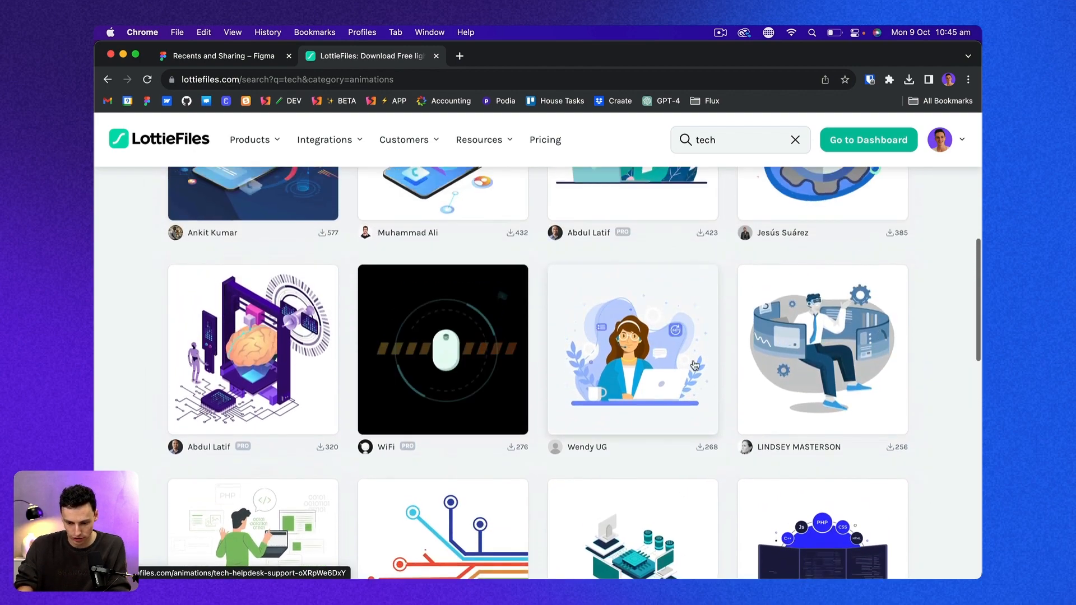
{"action": "left_click", "coordinate": [631, 350]}
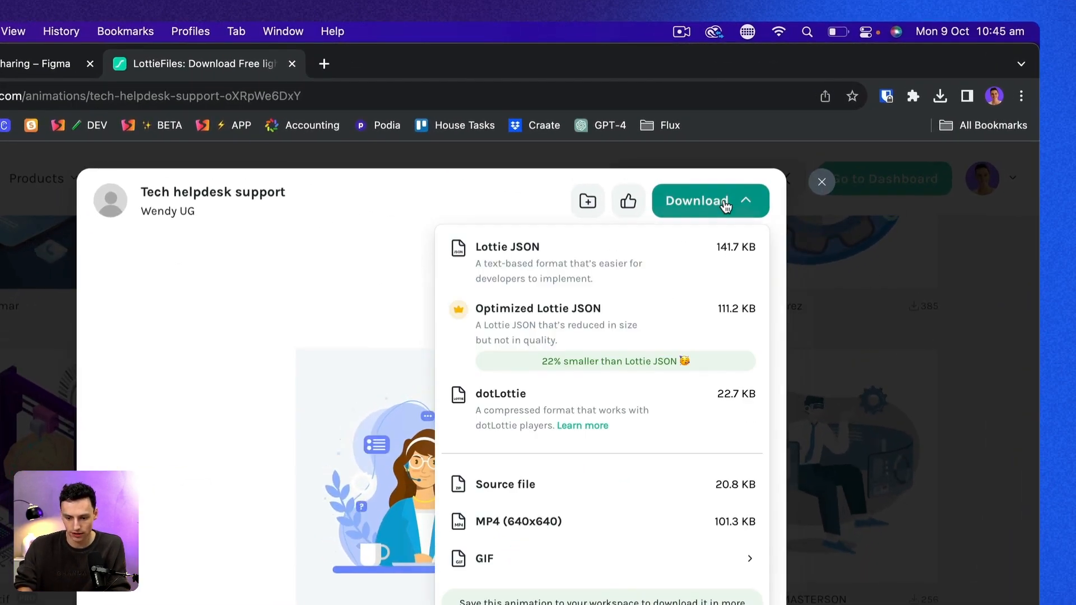
{"action": "mouse_move", "coordinate": [525, 256]}
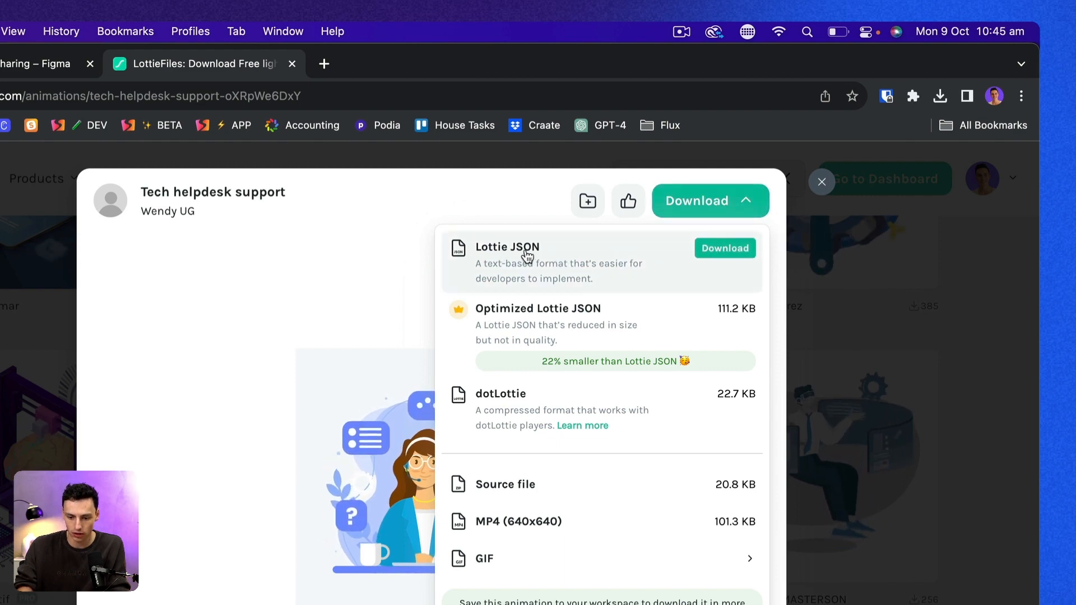
{"action": "left_click", "coordinate": [724, 248]}
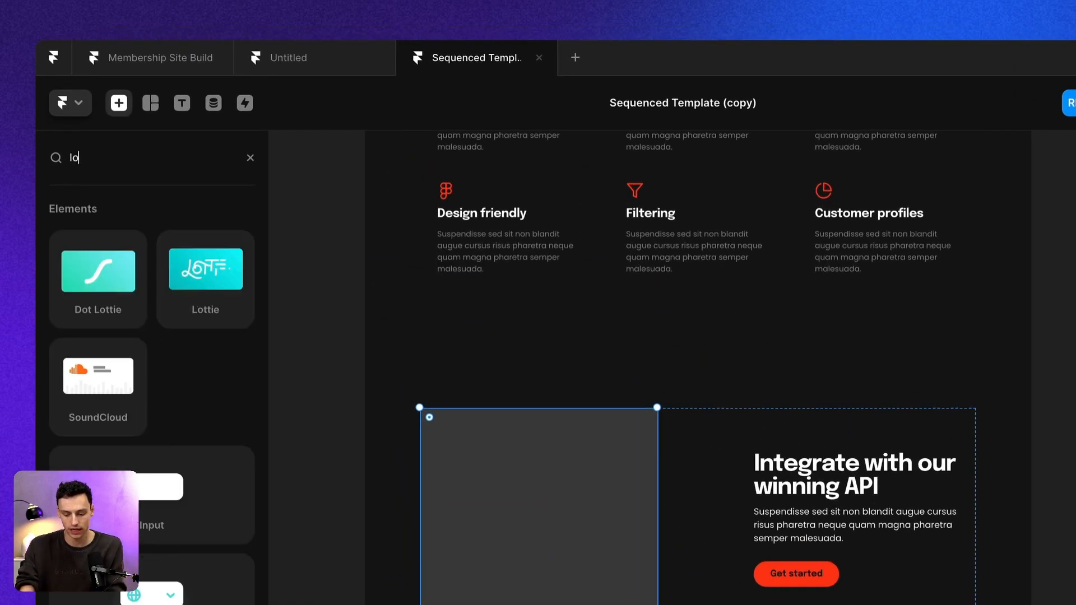
Search Framer's insert panel for 'lottie' to list Dot Lottie and Lottie
{"action": "type", "text": "ttie"}
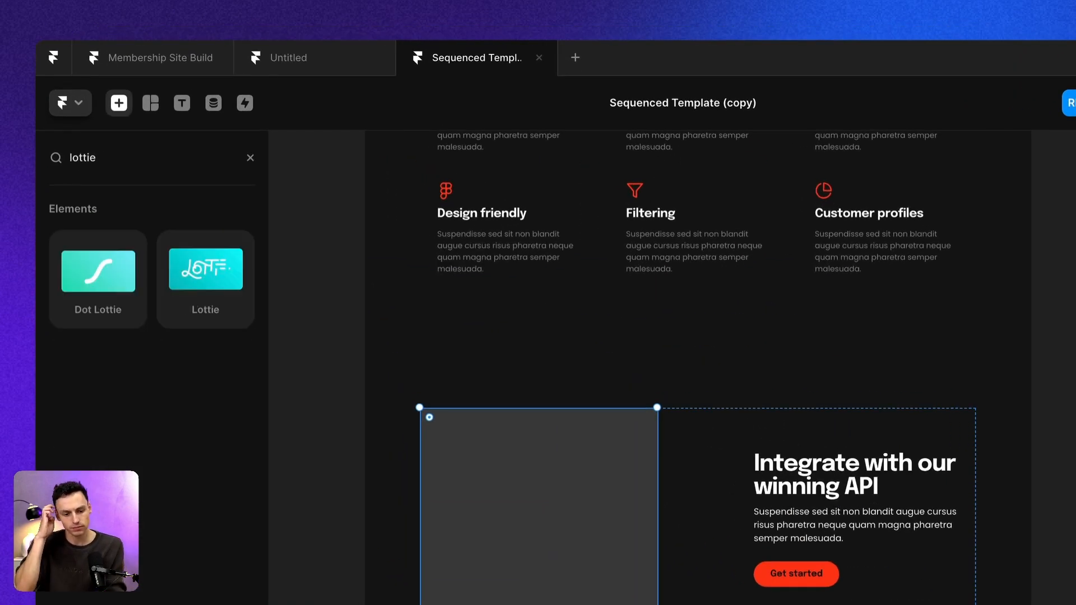
{"action": "mouse_move", "coordinate": [168, 263]}
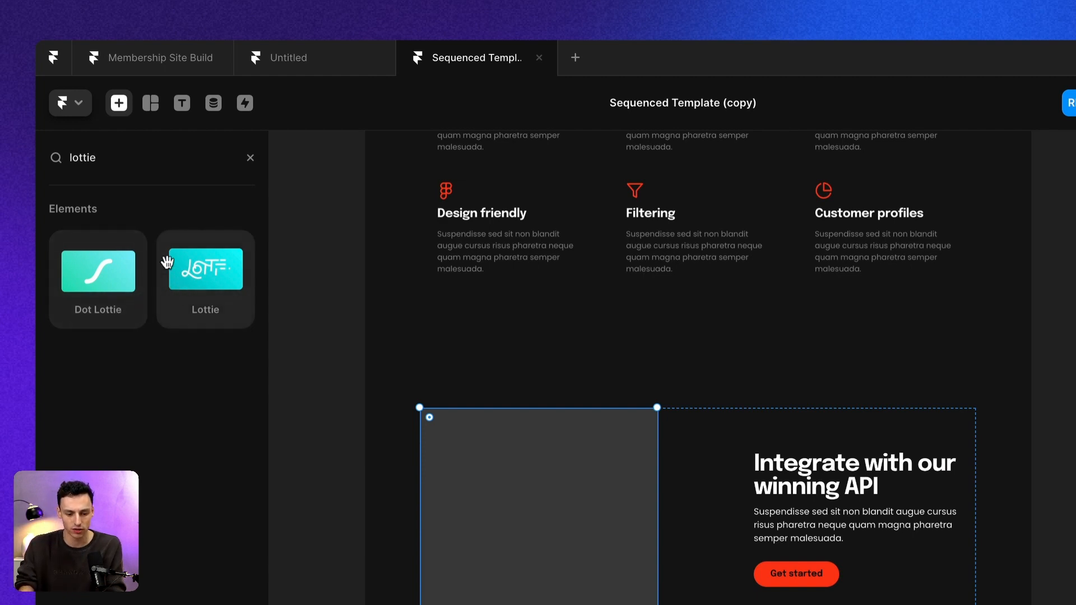
{"action": "mouse_move", "coordinate": [107, 315]}
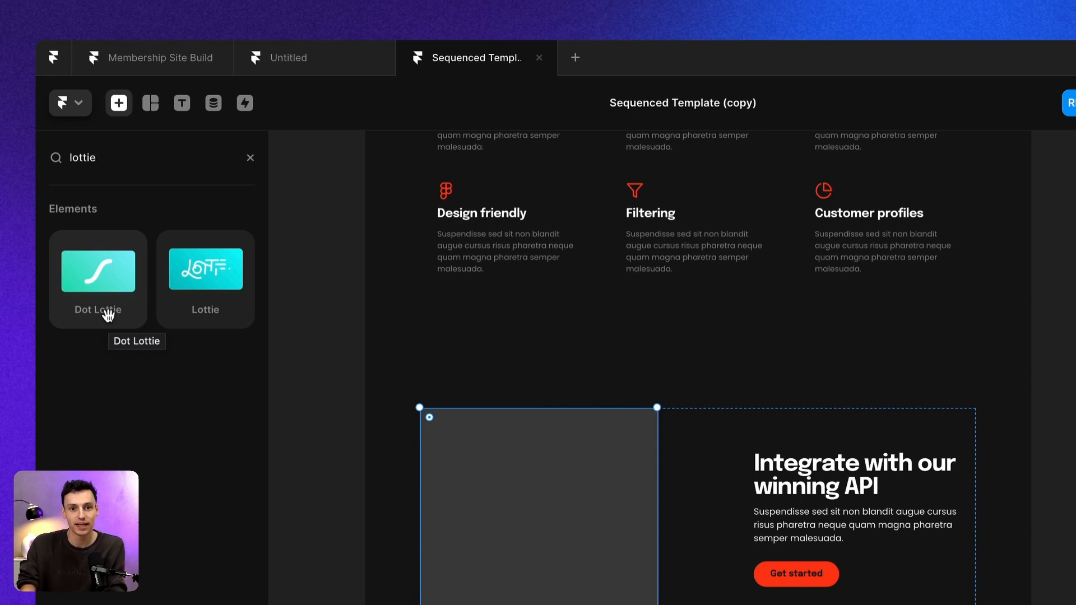
{"action": "mouse_move", "coordinate": [209, 288]}
{"action": "type", "text": "1"}
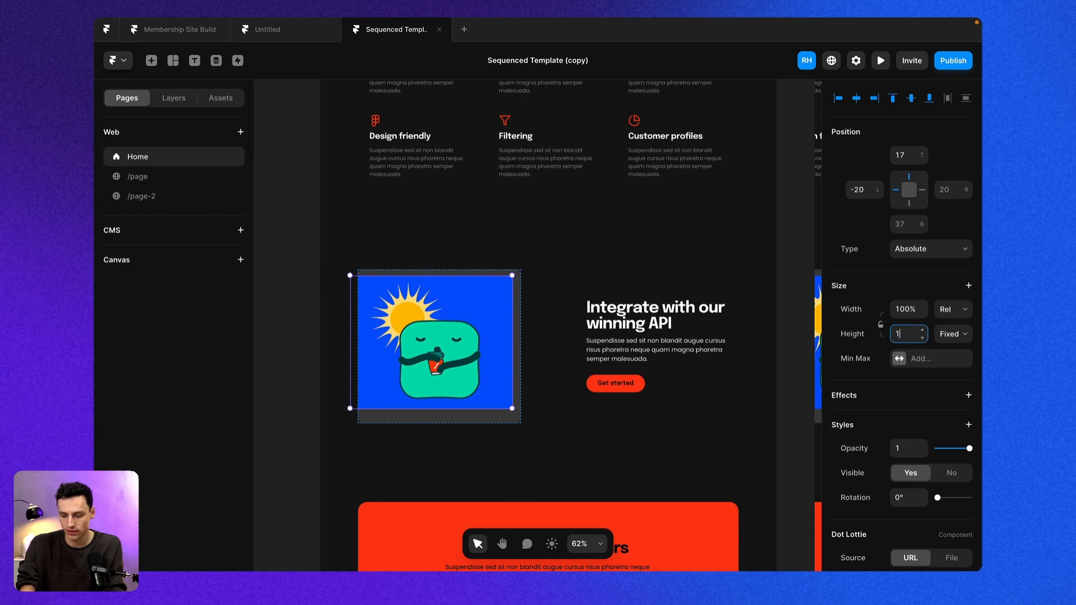
Select the Dot Lottie inside the API image frame from Layers and scroll its properties
{"action": "left_click", "coordinate": [174, 98]}
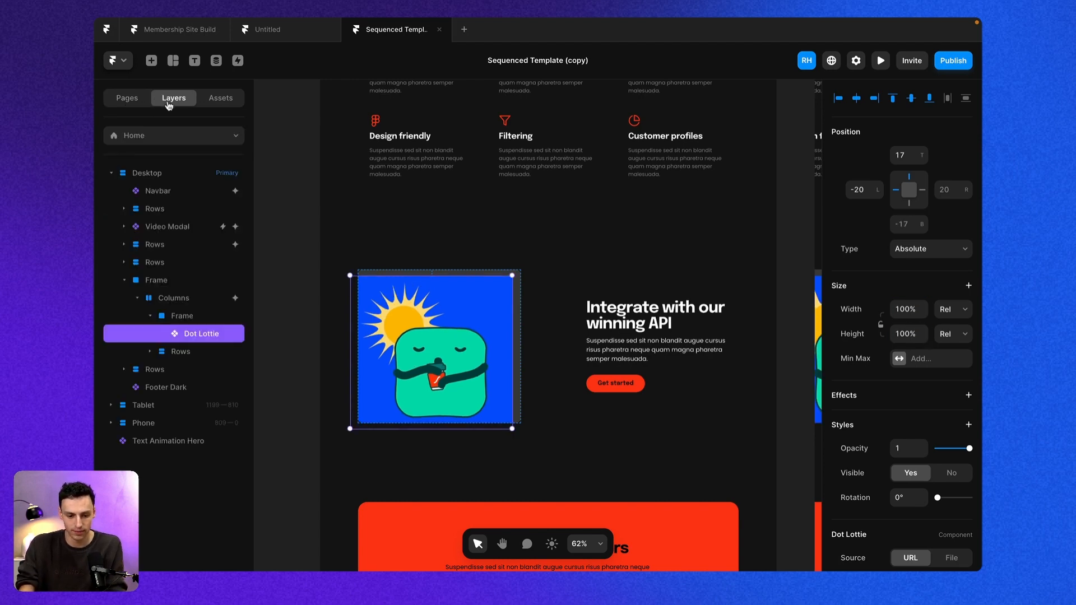
{"action": "left_click", "coordinate": [182, 315]}
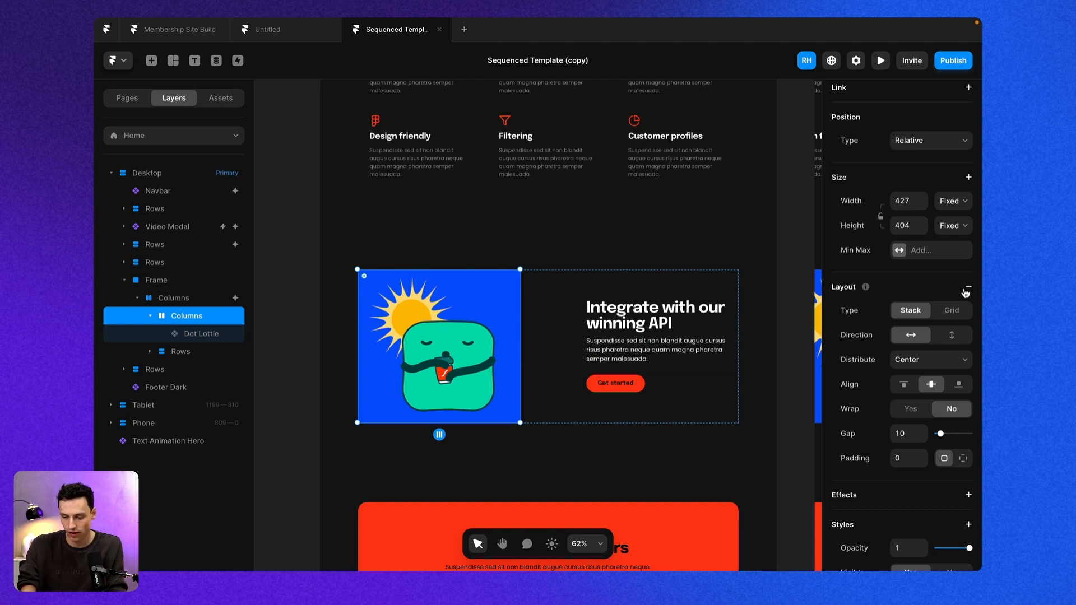
{"action": "left_click", "coordinate": [201, 334]}
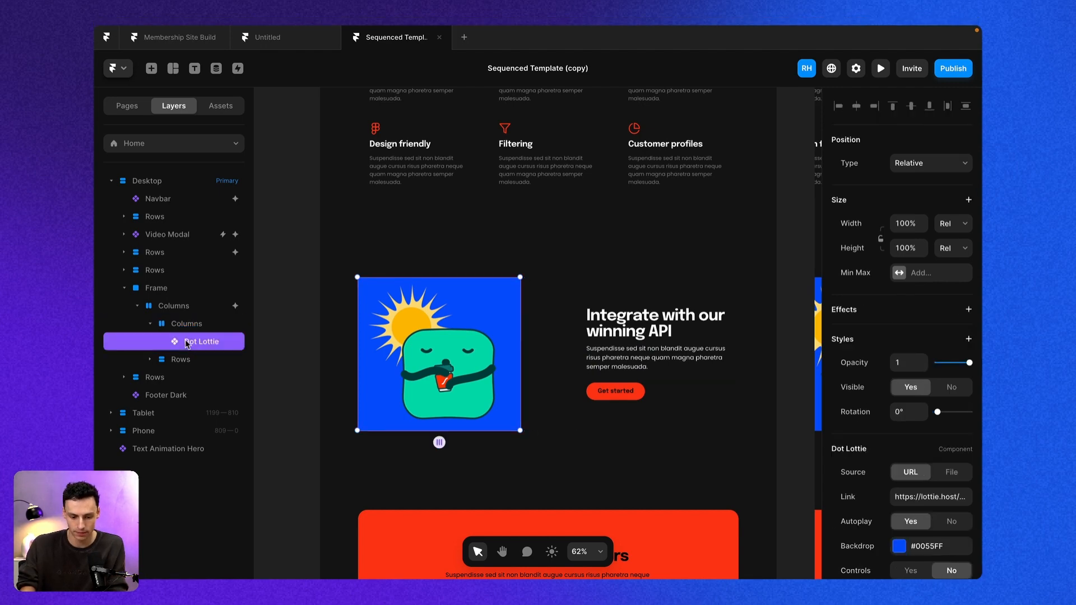
{"action": "scroll", "scroll_direction": "down", "scroll_amount": 3}
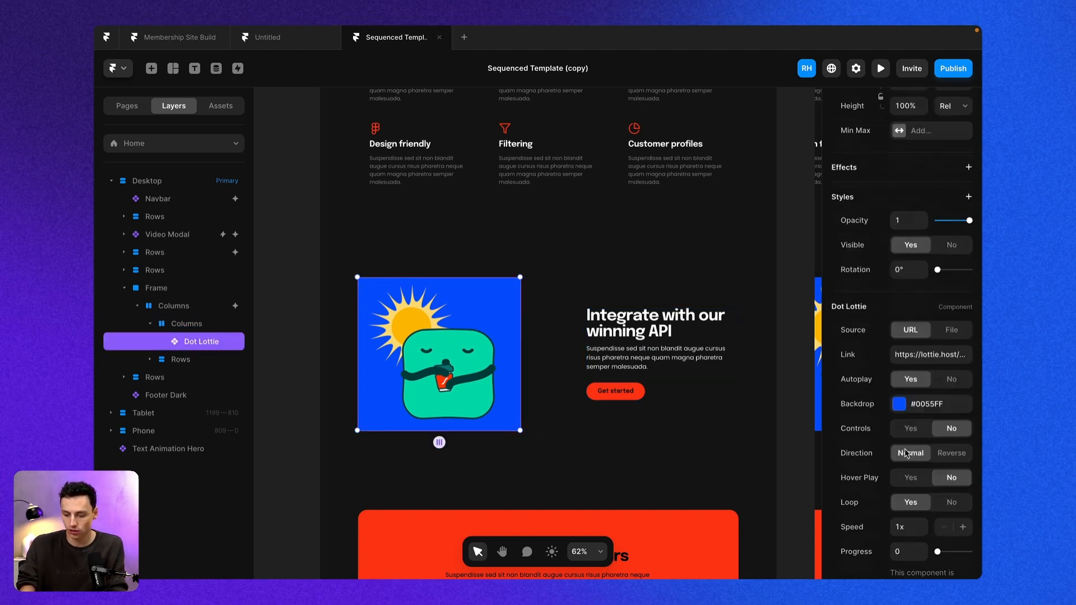
{"action": "scroll", "scroll_direction": "down", "scroll_amount": 3}
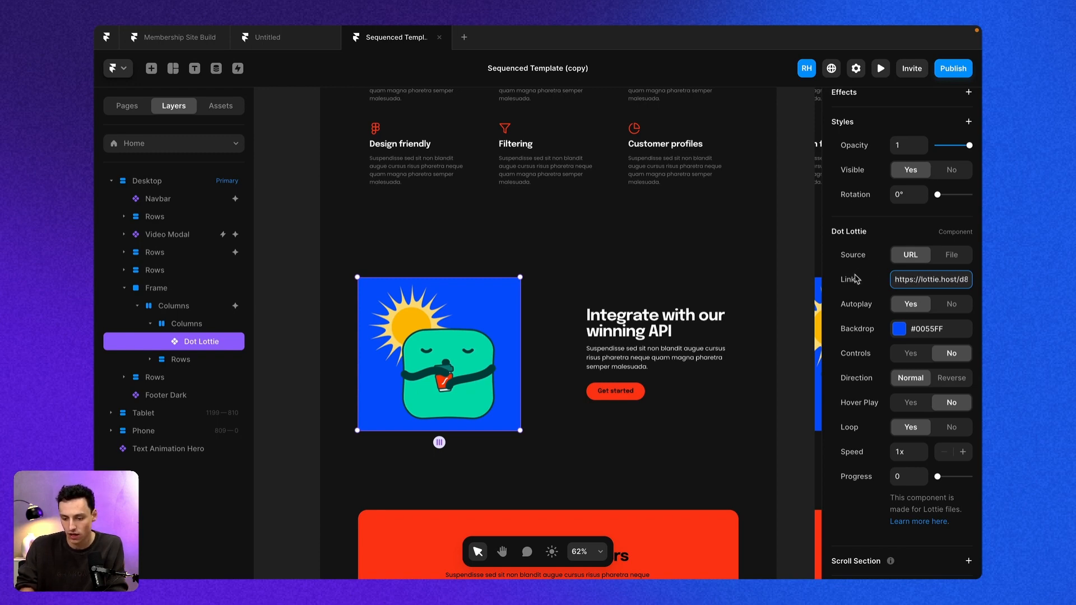
{"action": "mouse_move", "coordinate": [935, 271]}
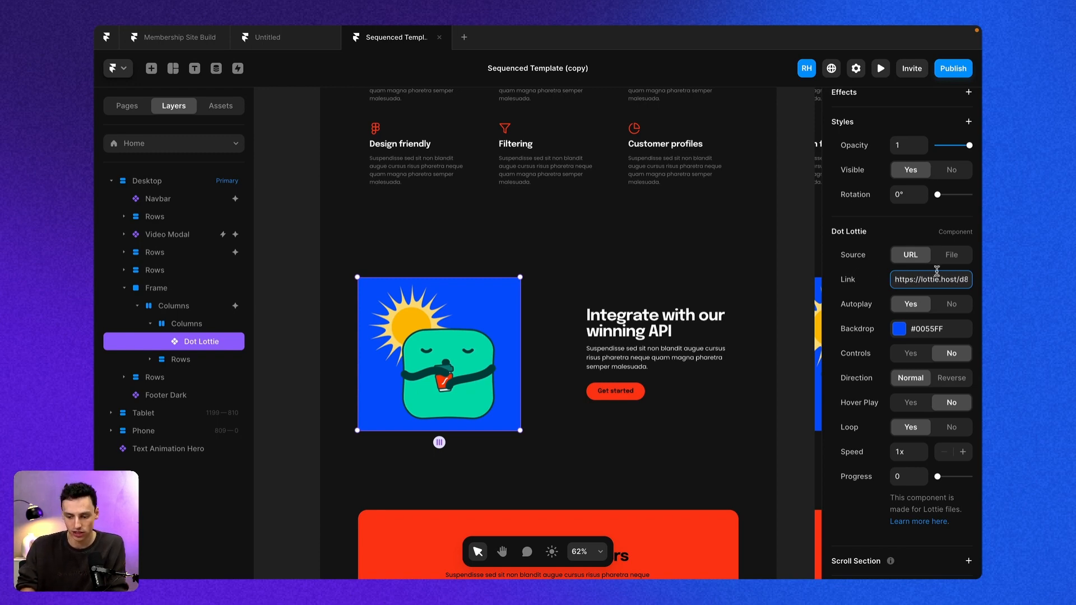
Set the Dot Lottie source to File and upload animation_lni43x3y.json from Downloads
{"action": "left_click", "coordinate": [951, 254]}
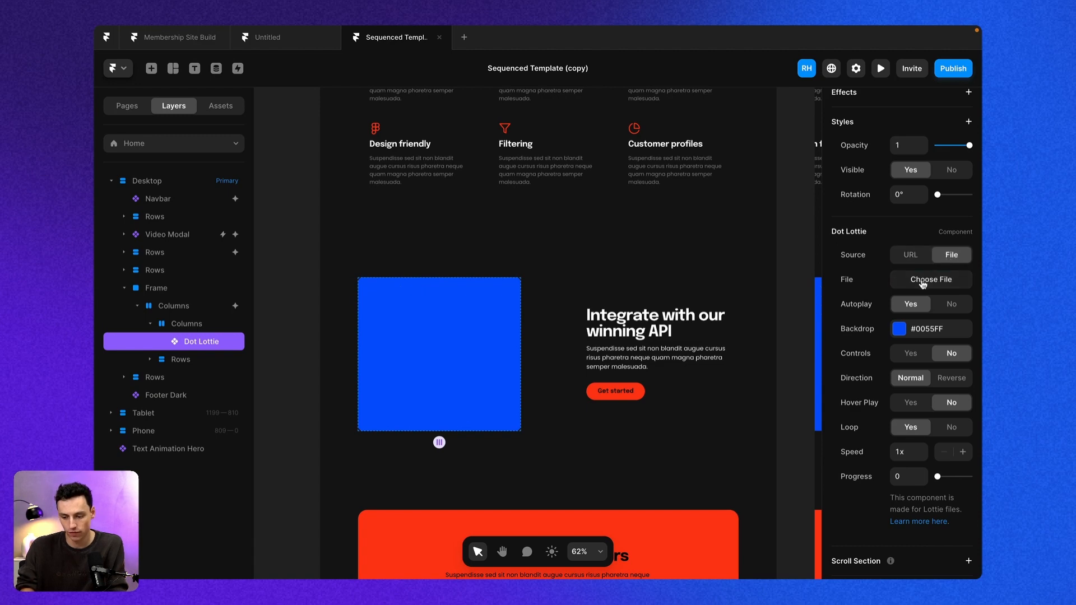
{"action": "left_click", "coordinate": [930, 279]}
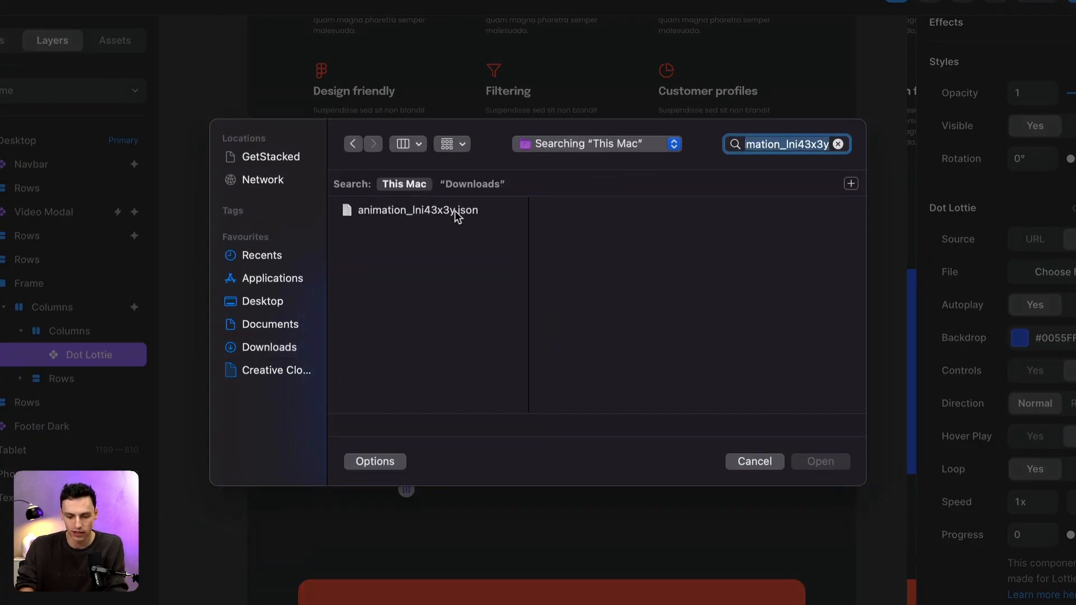
{"action": "left_click", "coordinate": [416, 210]}
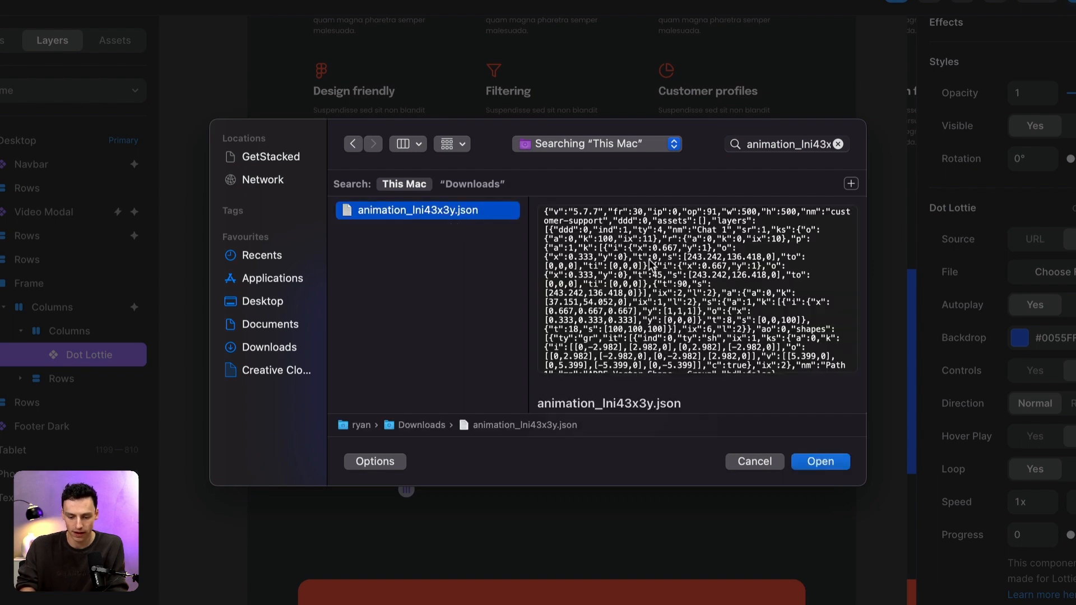
{"action": "scroll", "scroll_direction": "down", "scroll_amount": 3}
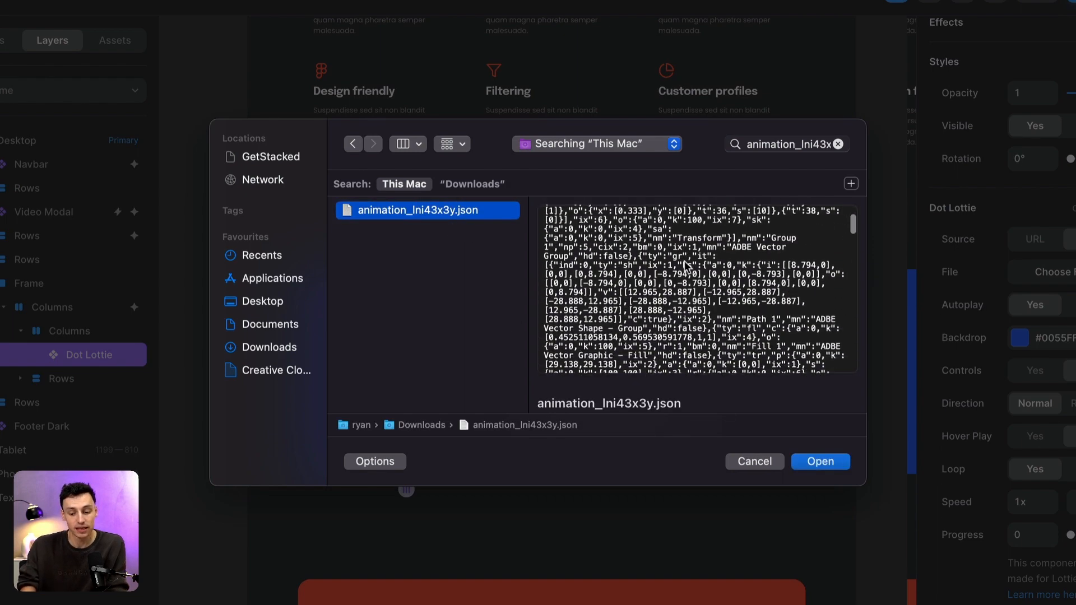
{"action": "left_click", "coordinate": [819, 461]}
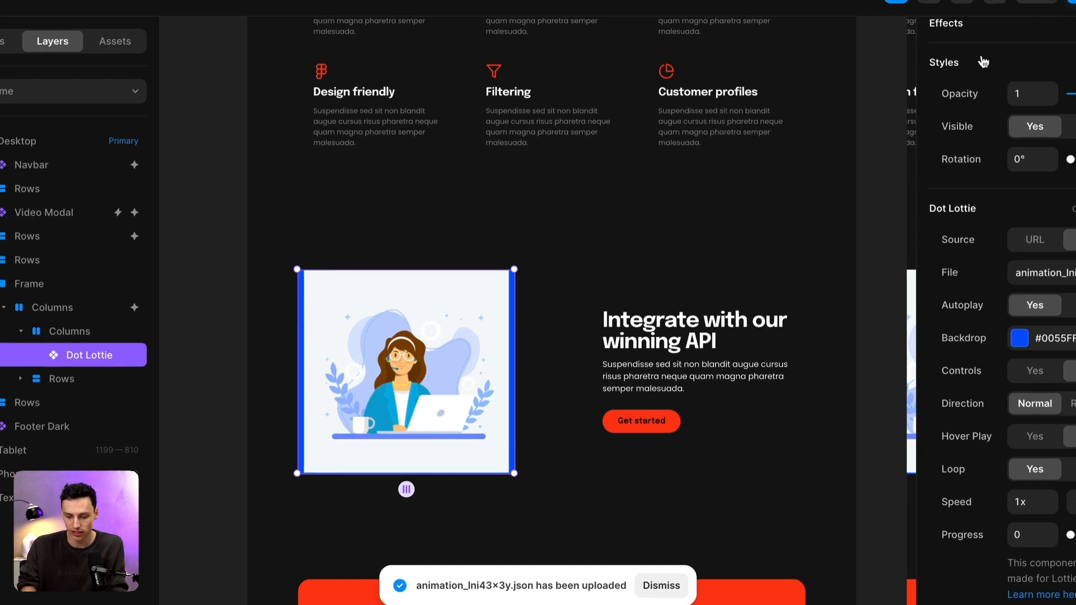
Preview the site and scroll down to the API section's helpdesk animation
{"action": "left_click", "coordinate": [880, 67]}
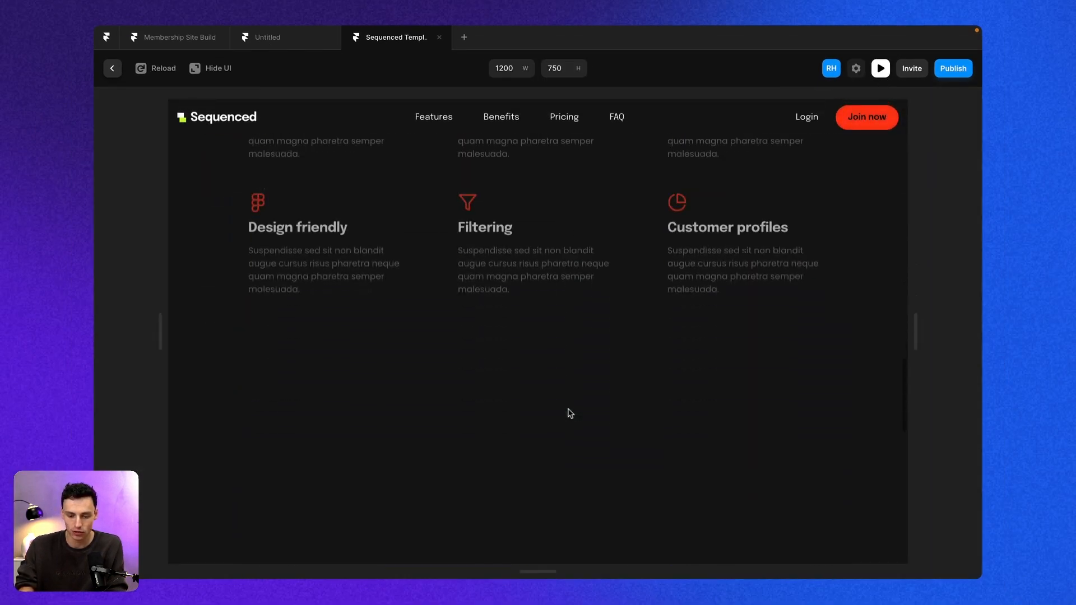
{"action": "scroll", "scroll_direction": "down", "scroll_amount": 3}
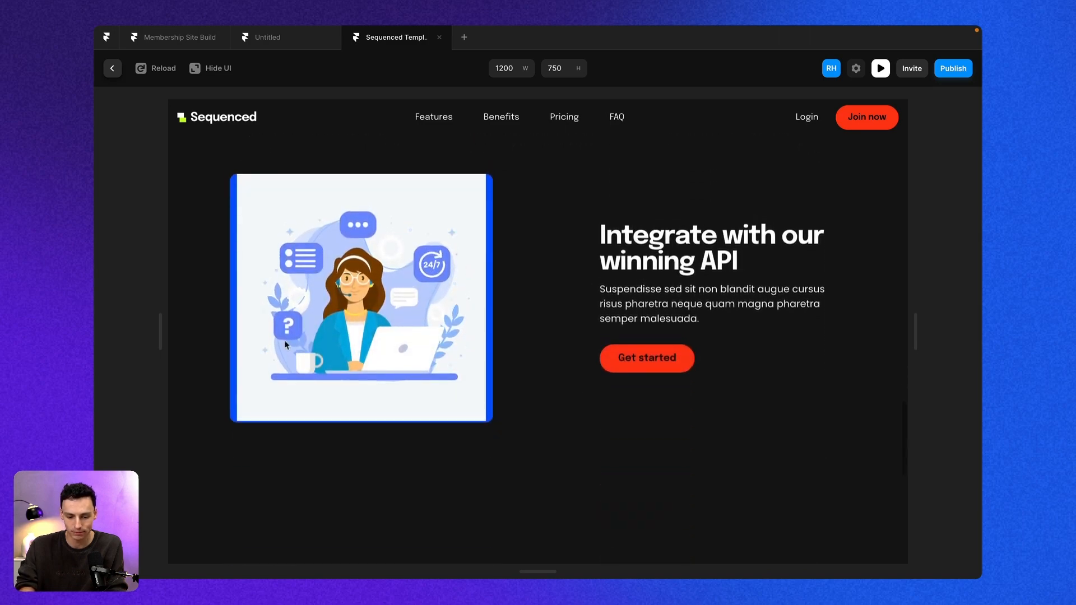
{"action": "mouse_move", "coordinate": [418, 237]}
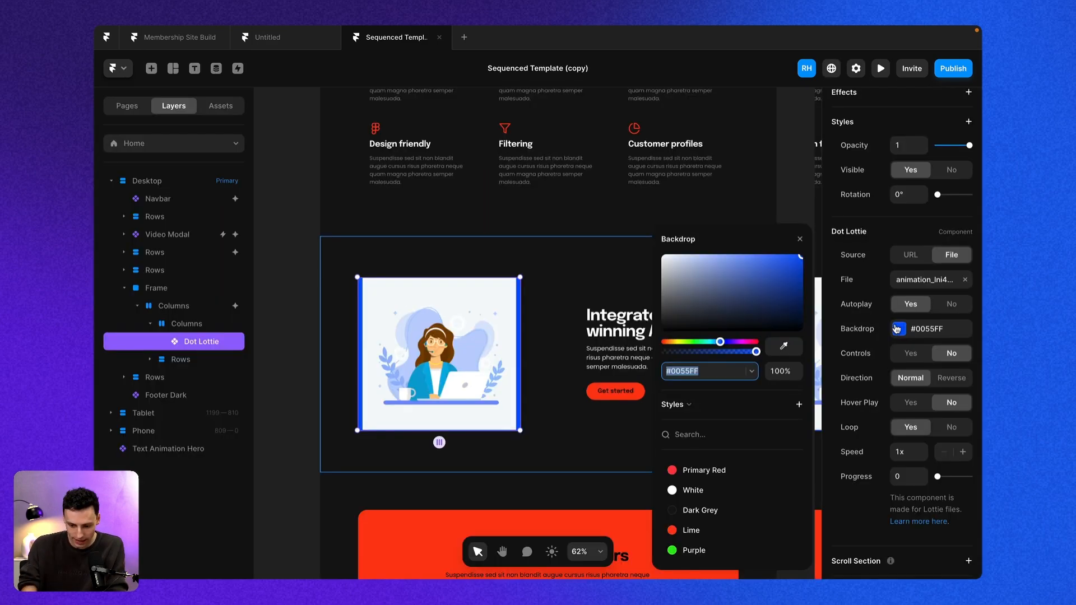
{"action": "mouse_move", "coordinate": [686, 470]}
{"action": "type", "text": "#FFFFFF"}
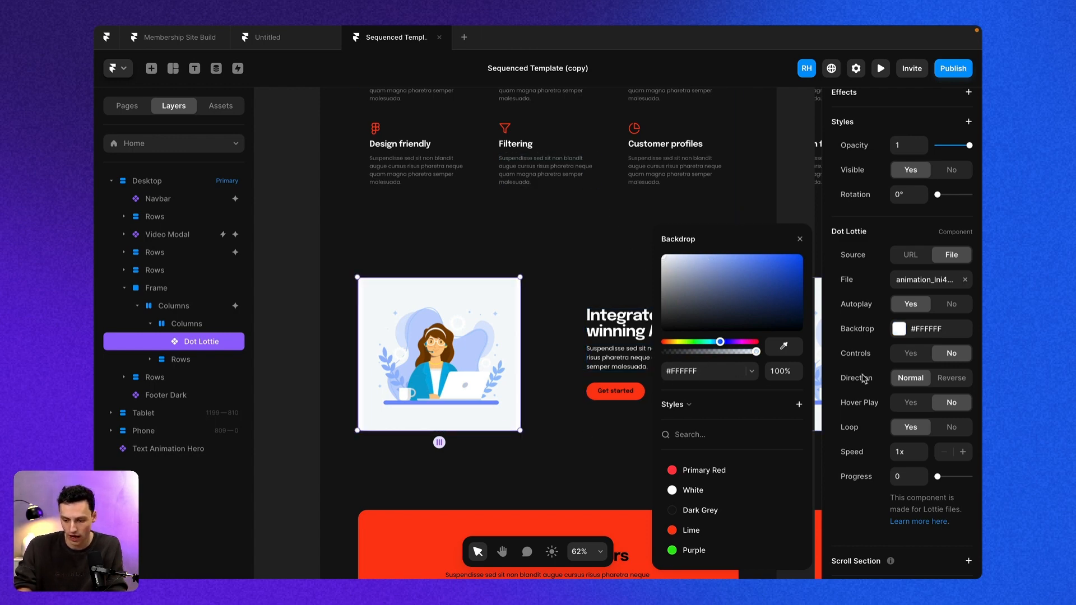
Close the Backdrop picker, switch Controls to Yes, then back to No
{"action": "left_click", "coordinate": [799, 239]}
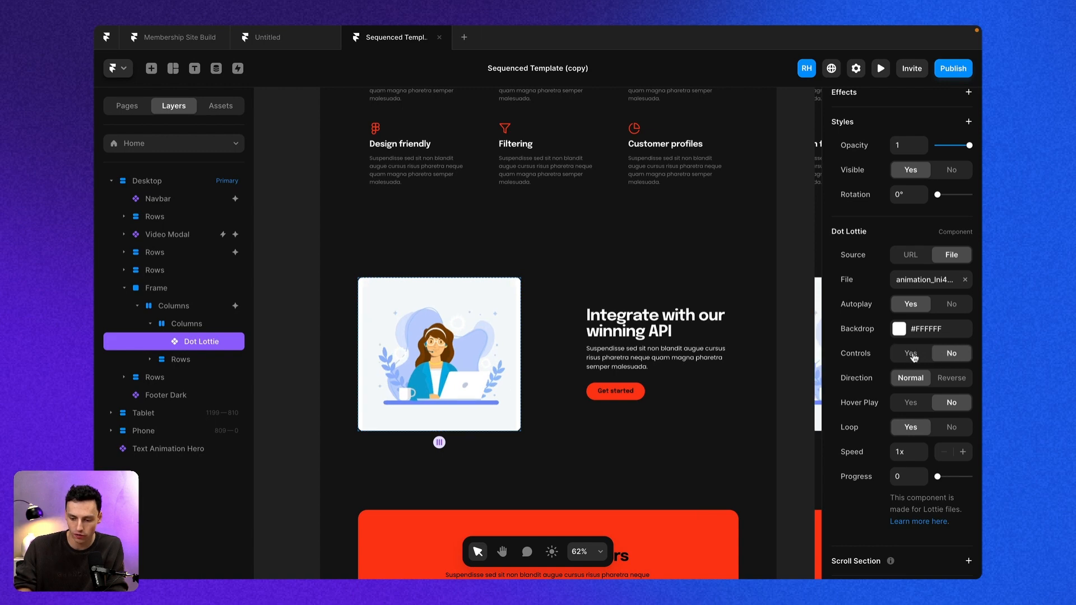
{"action": "left_click", "coordinate": [910, 352]}
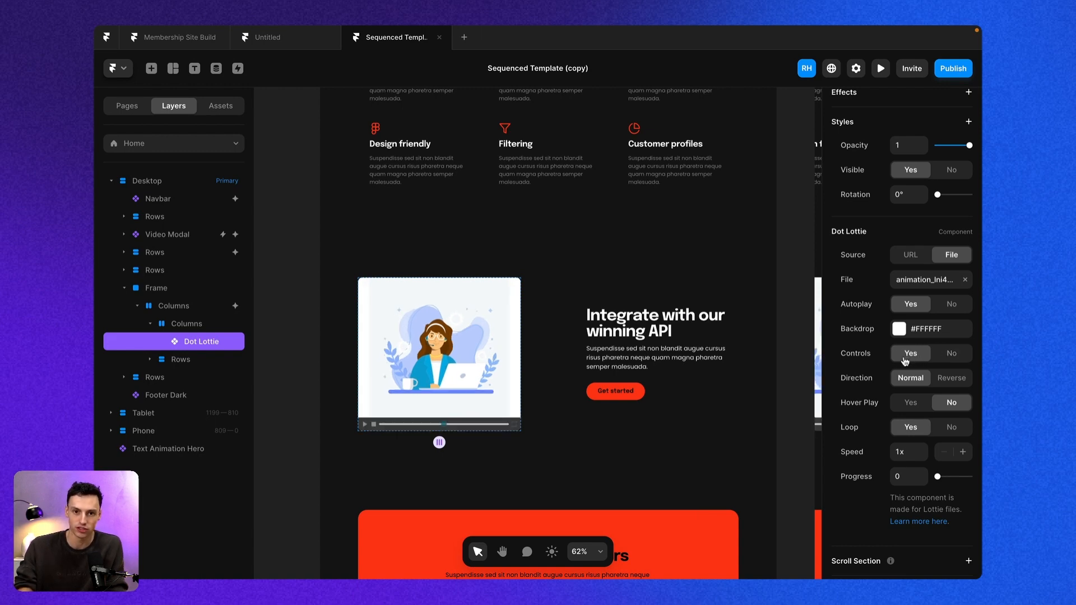
{"action": "left_click", "coordinate": [950, 352]}
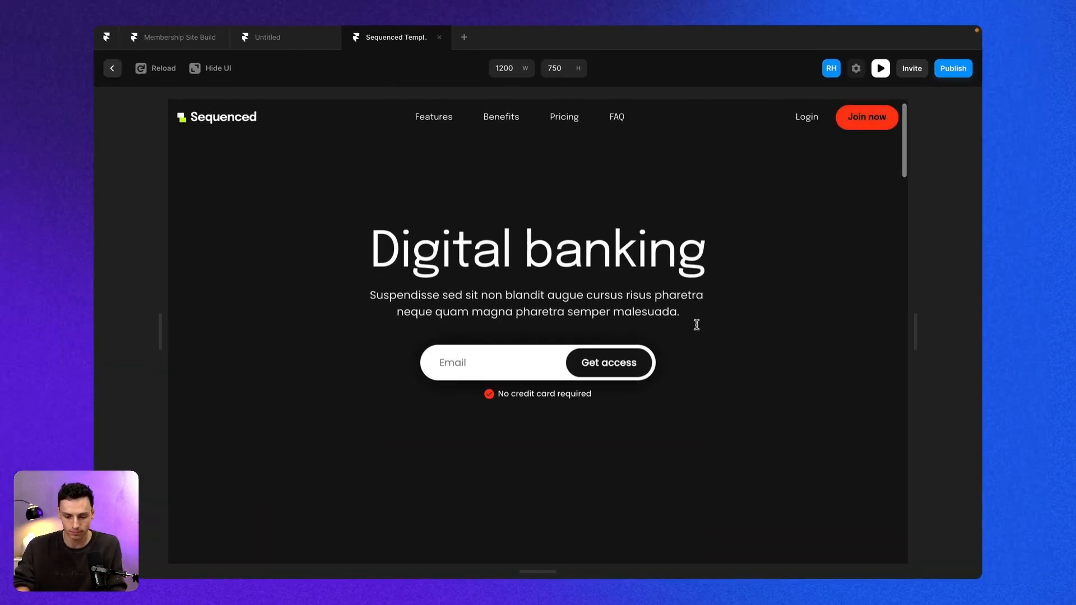
Scroll down through the landing page preview
{"action": "scroll", "scroll_direction": "down", "scroll_amount": 3}
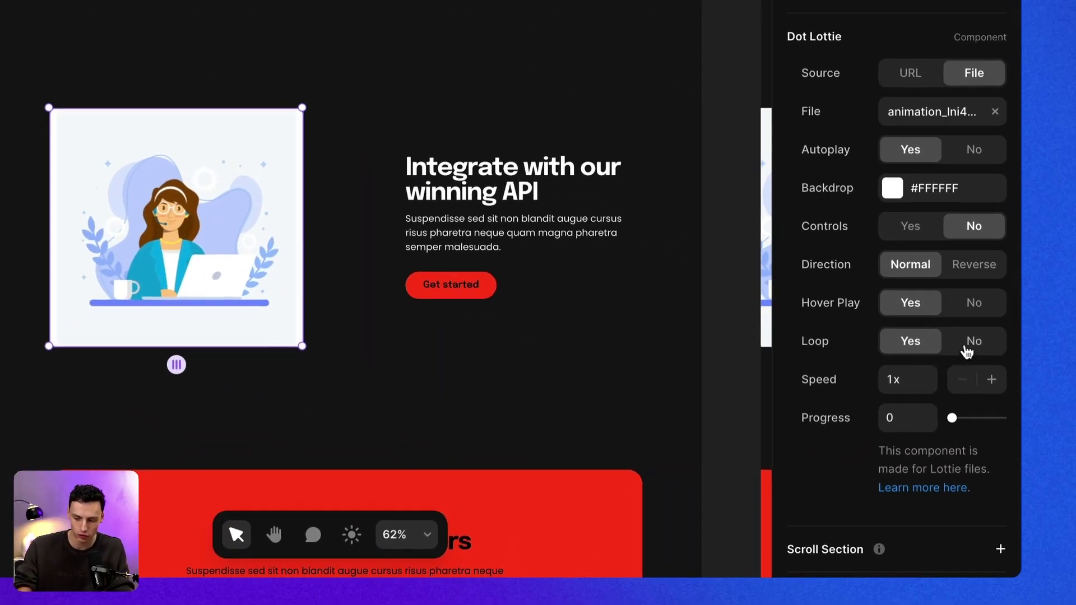
Set Dot Lottie Loop to No, Speed to 2x, and Progress to 40
{"action": "left_click", "coordinate": [972, 341]}
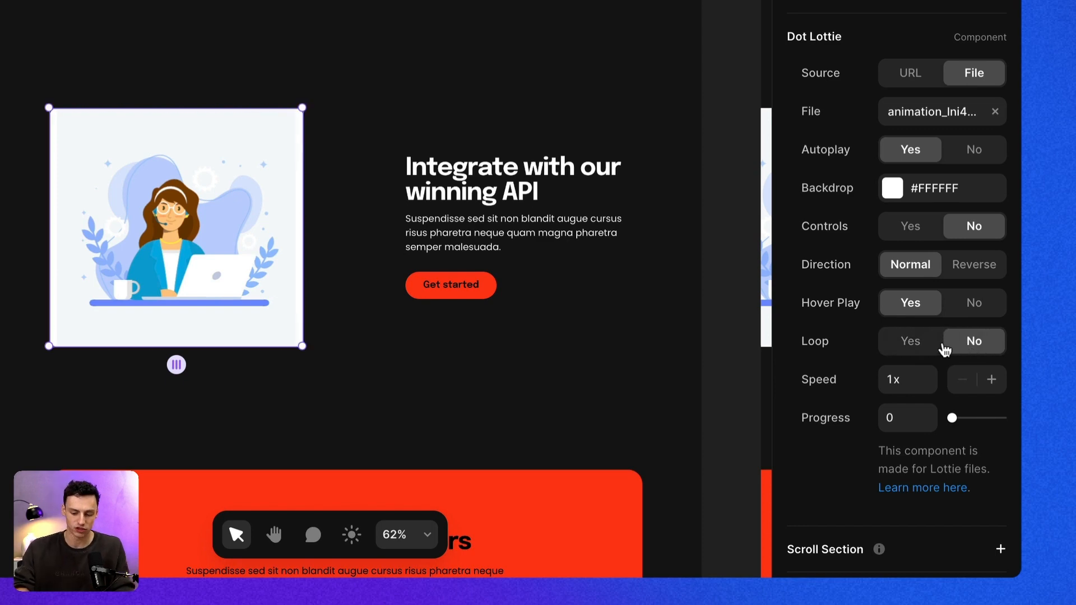
{"action": "mouse_move", "coordinate": [991, 379]}
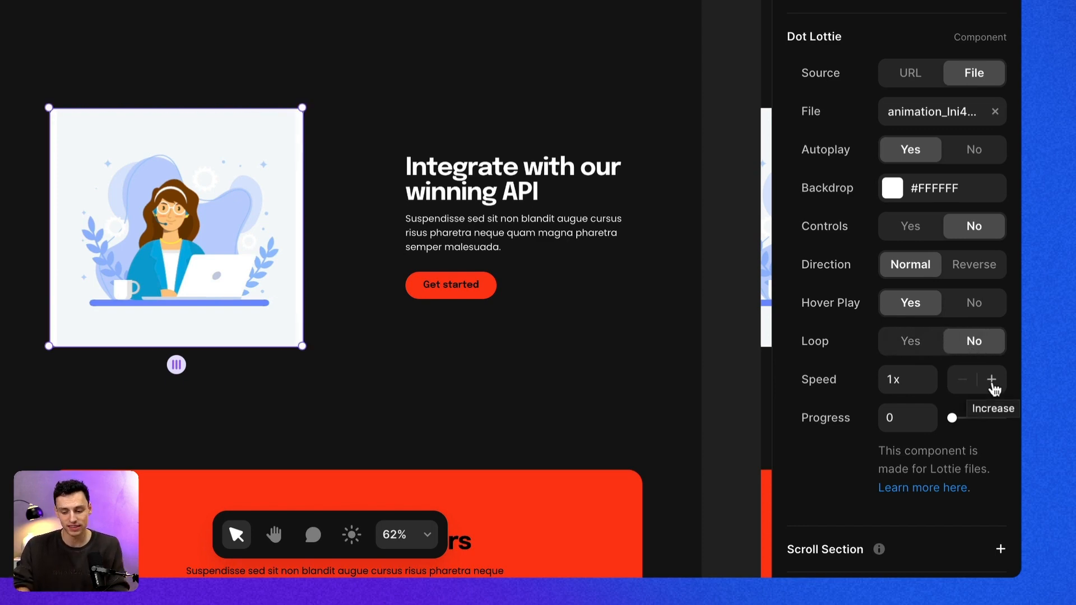
{"action": "left_click", "coordinate": [990, 379]}
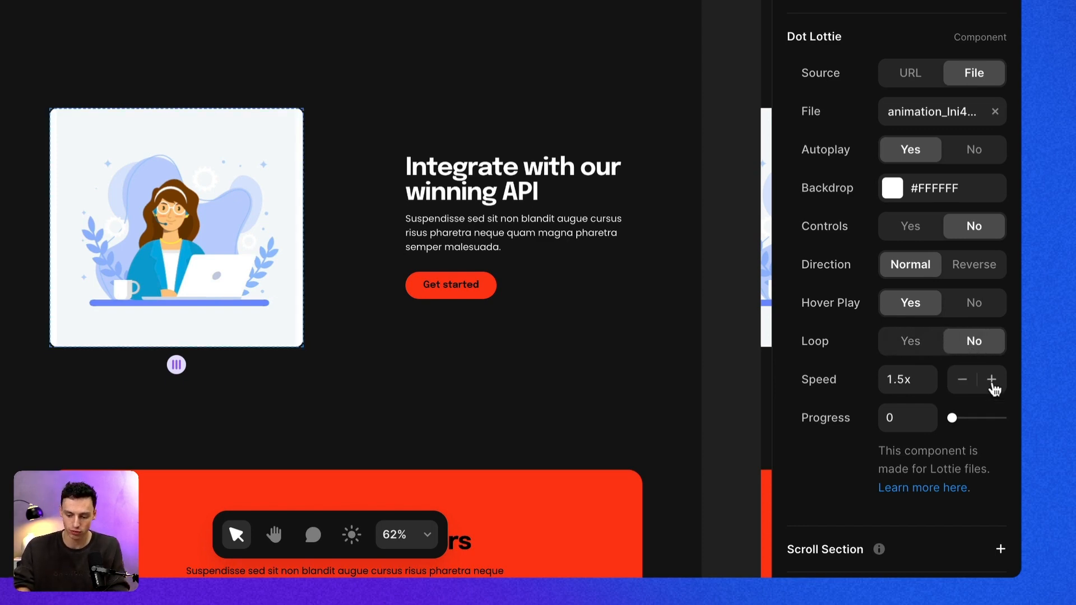
{"action": "left_click", "coordinate": [990, 378]}
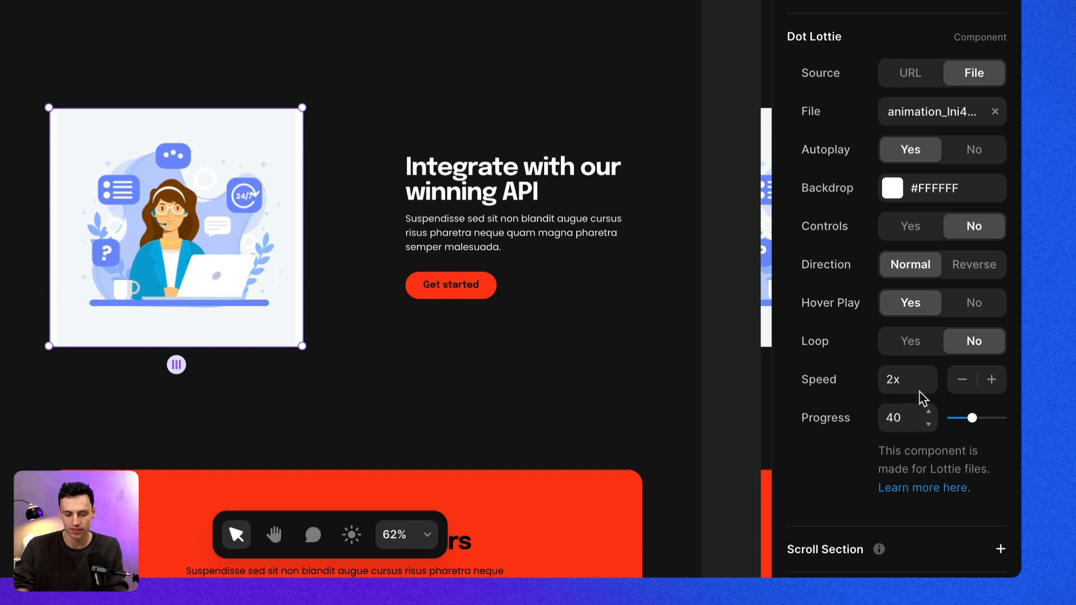
{"action": "left_click", "coordinate": [387, 262]}
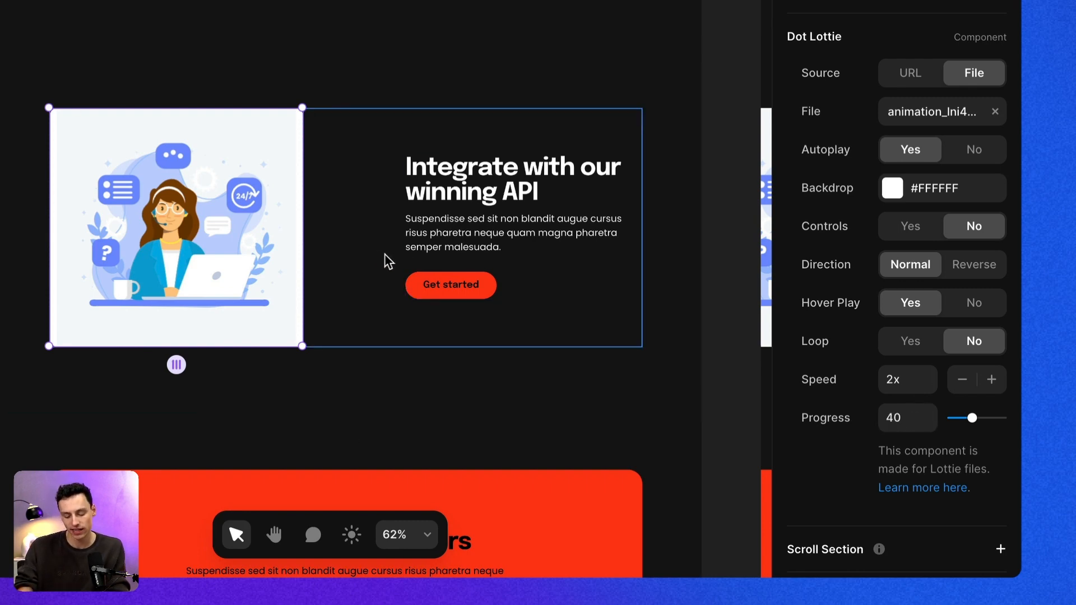
{"action": "mouse_move", "coordinate": [309, 302]}
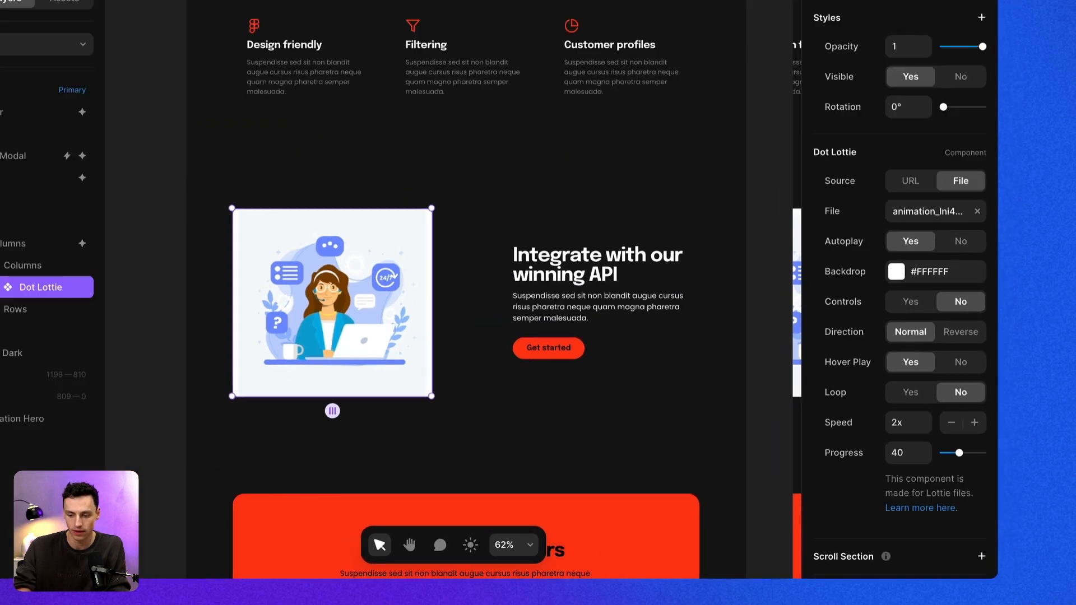
Preview the page and scroll to see the illustration playing in the API section
{"action": "left_click", "coordinate": [881, 68]}
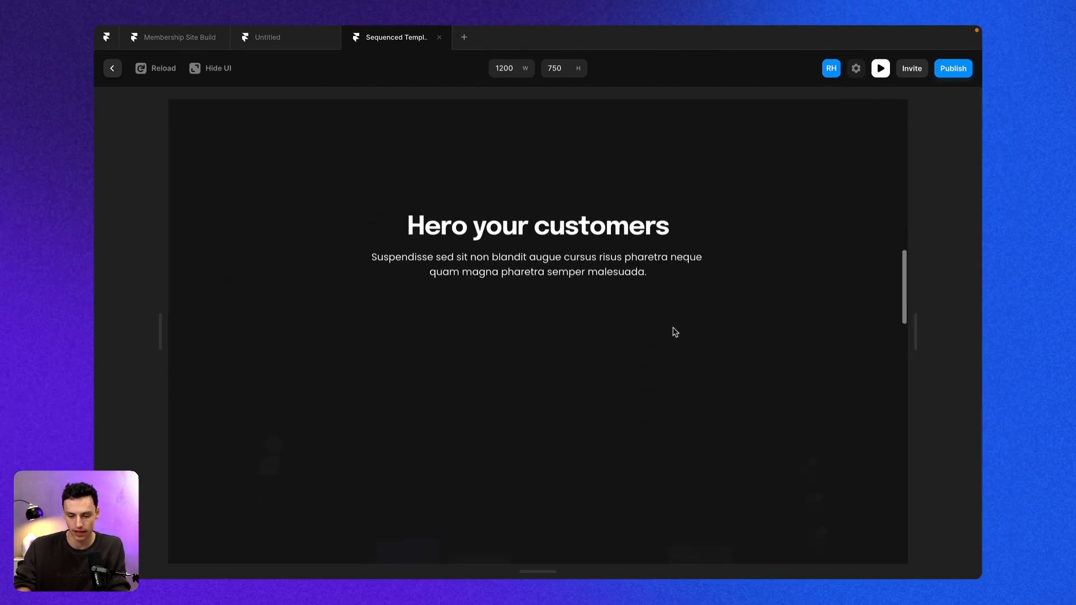
{"action": "scroll", "scroll_direction": "down", "scroll_amount": 3}
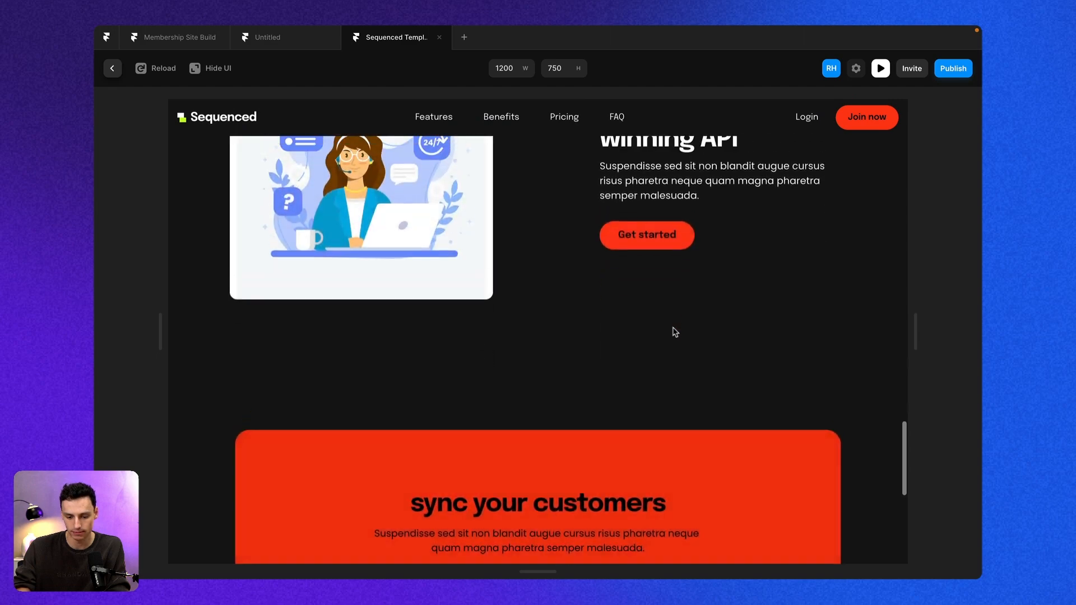
{"action": "scroll", "scroll_direction": "up", "scroll_amount": 3}
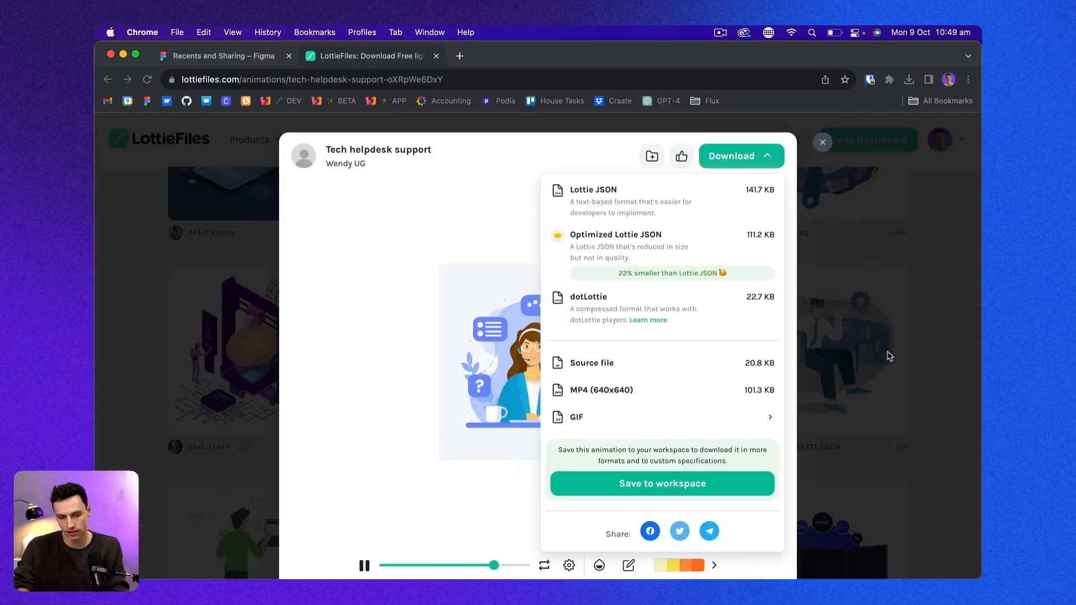
Close the tech helpdesk animation, search 'loading', and open Material loading's download options
{"action": "left_click", "coordinate": [821, 142]}
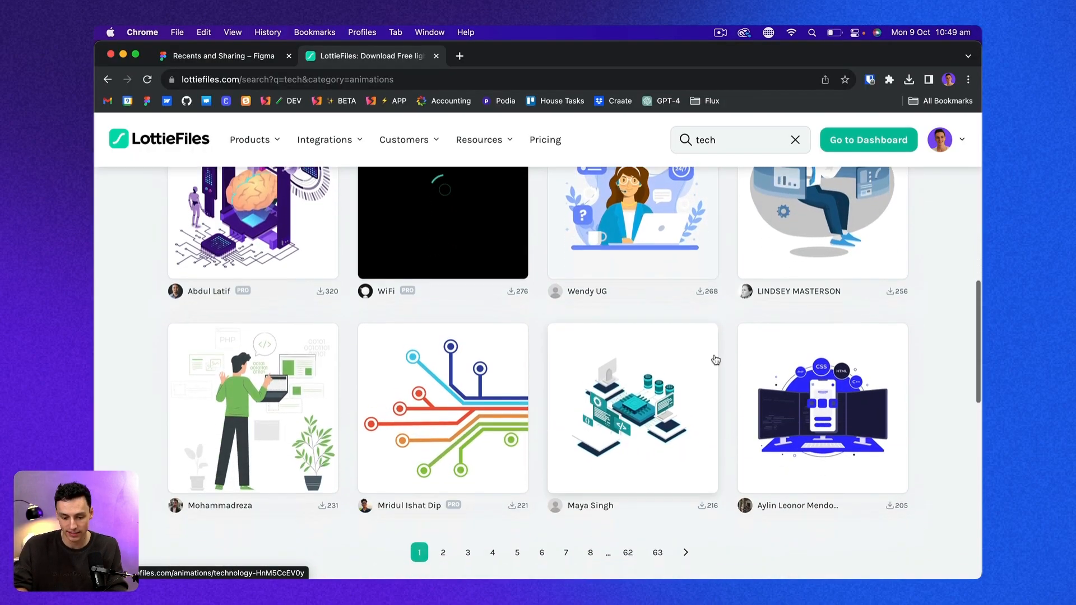
{"action": "scroll", "scroll_direction": "up", "scroll_amount": 3}
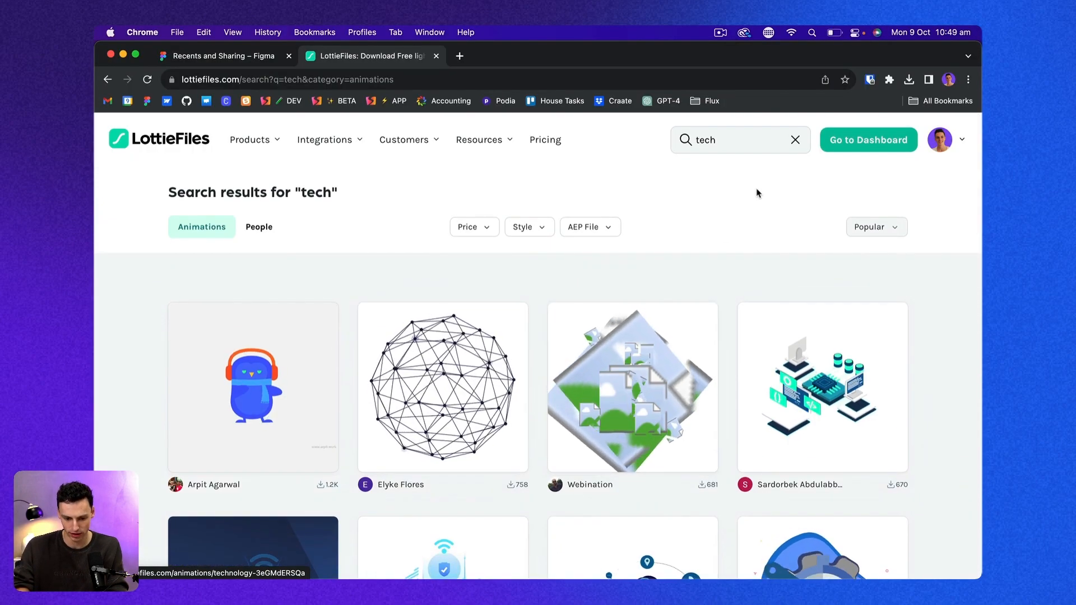
{"action": "type", "text": "load"}
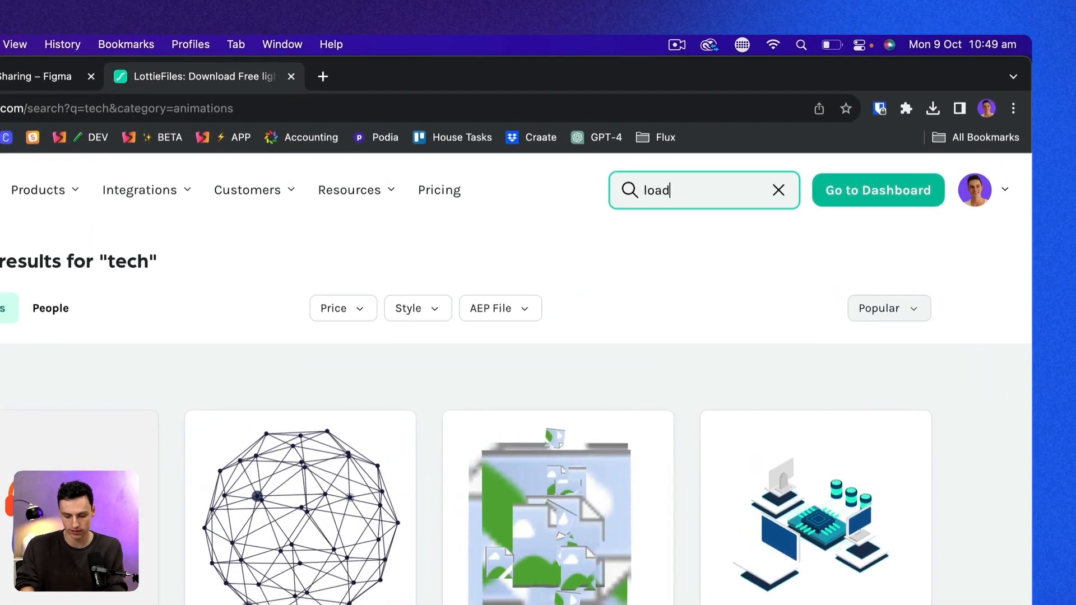
{"action": "type", "text": "ing"}
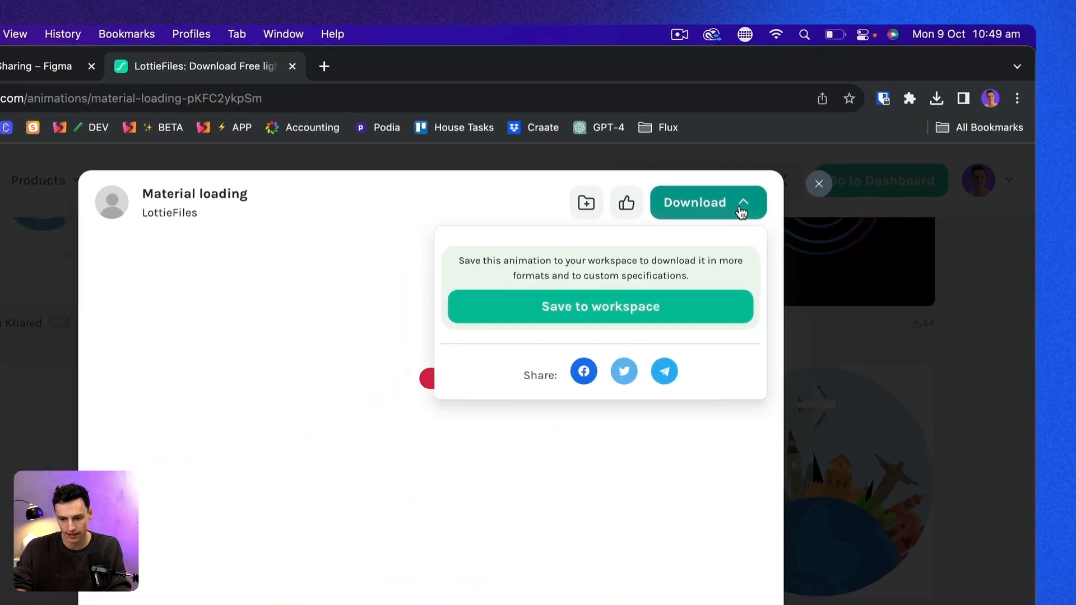
{"action": "left_click", "coordinate": [707, 201]}
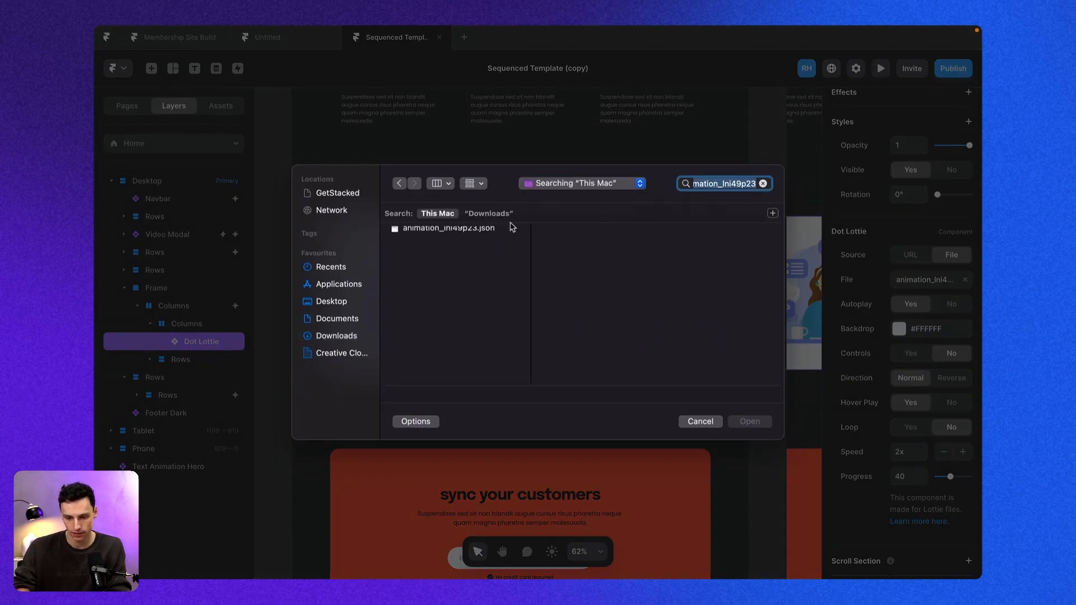
Upload animation_lni49p23.json from Downloads into the Dot Lottie File field and dismiss the toast
{"action": "left_click", "coordinate": [448, 233]}
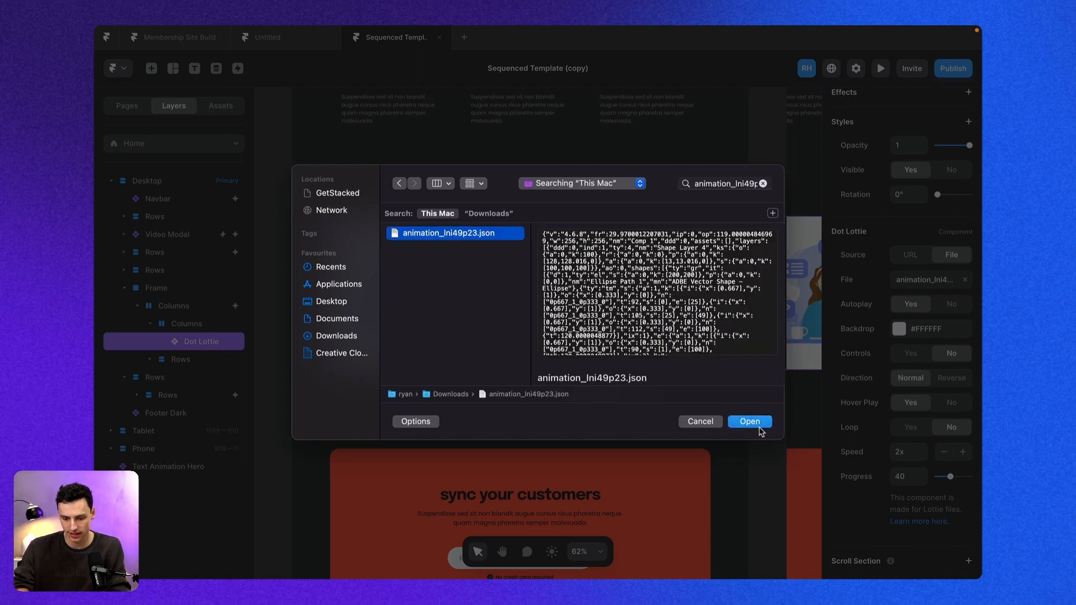
{"action": "left_click", "coordinate": [749, 421]}
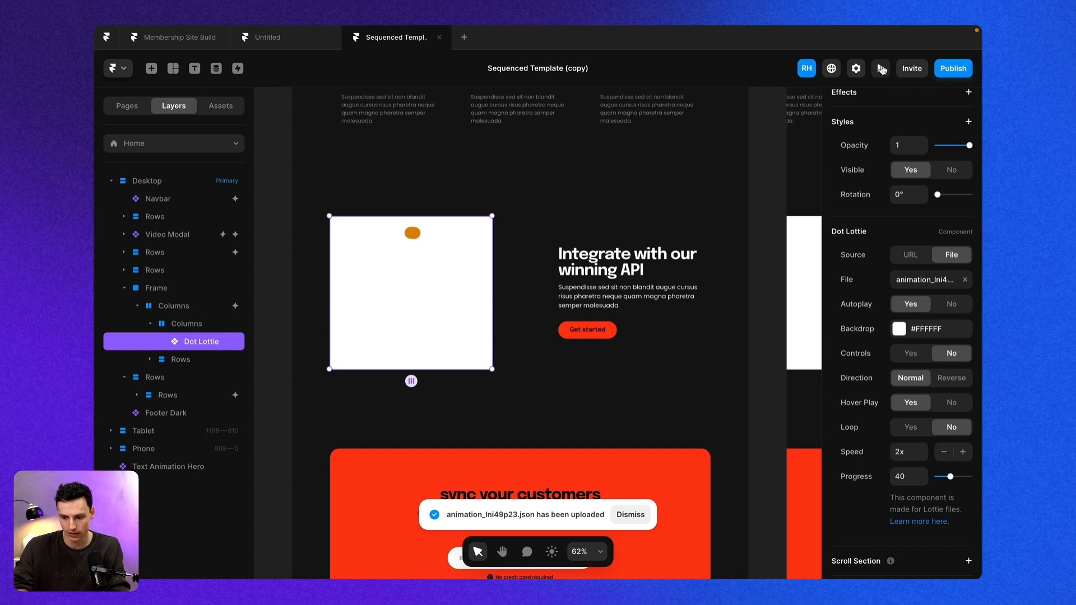
{"action": "left_click", "coordinate": [880, 67]}
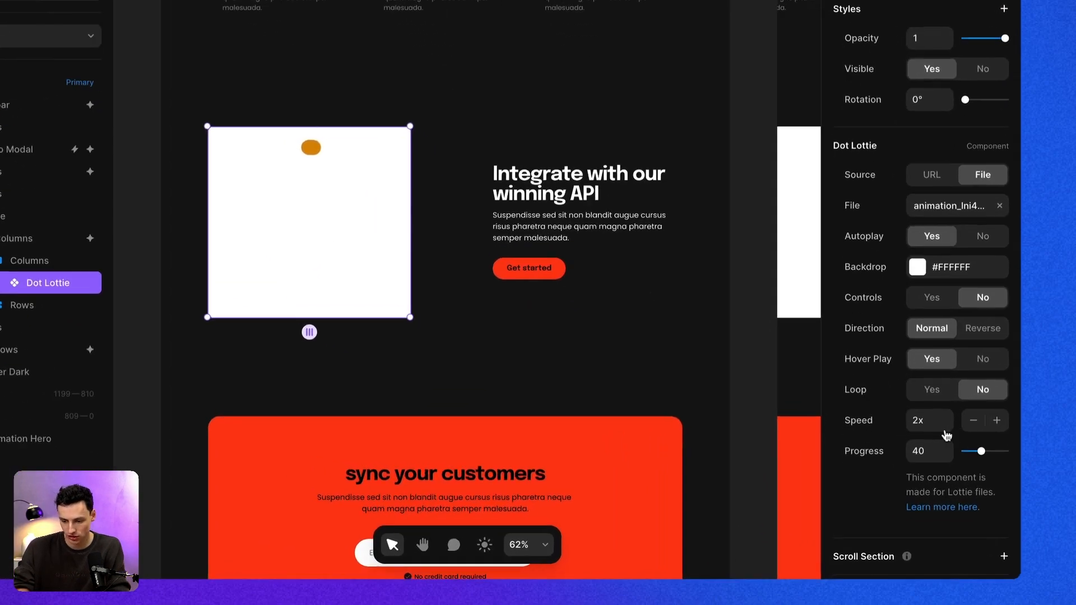
Set the loading animation to Speed 1x, Progress 0, Hover Play No and Loop Yes
{"action": "left_click", "coordinate": [973, 419]}
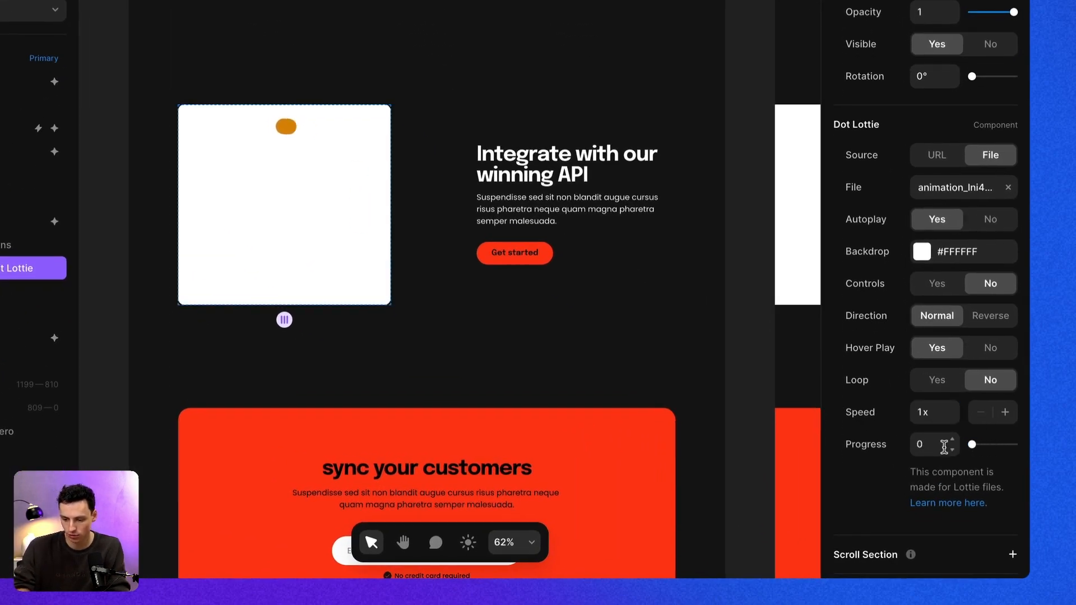
{"action": "left_click", "coordinate": [990, 348]}
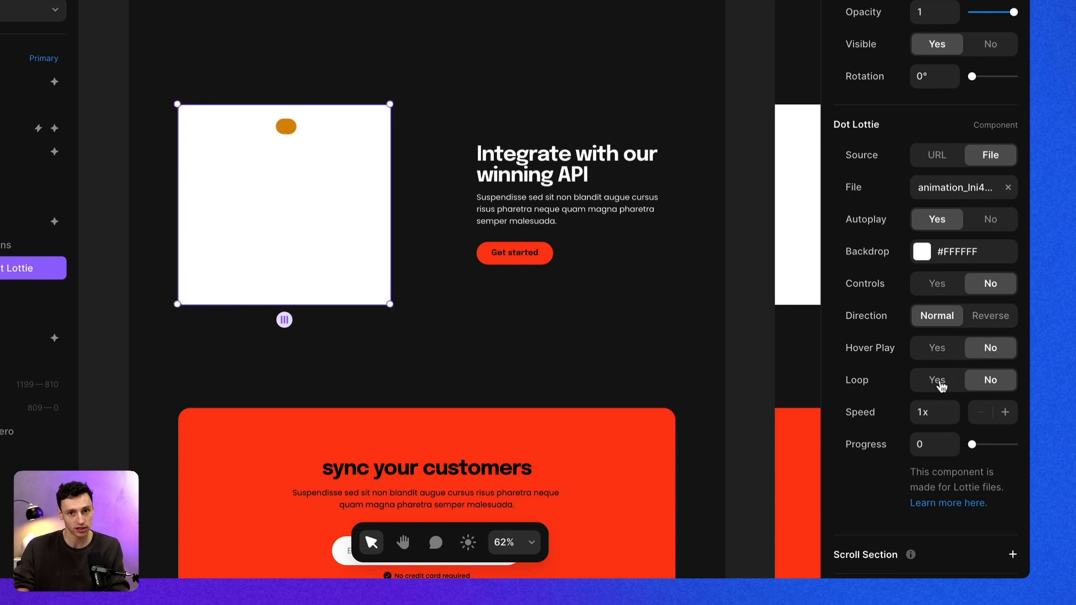
{"action": "left_click", "coordinate": [936, 380]}
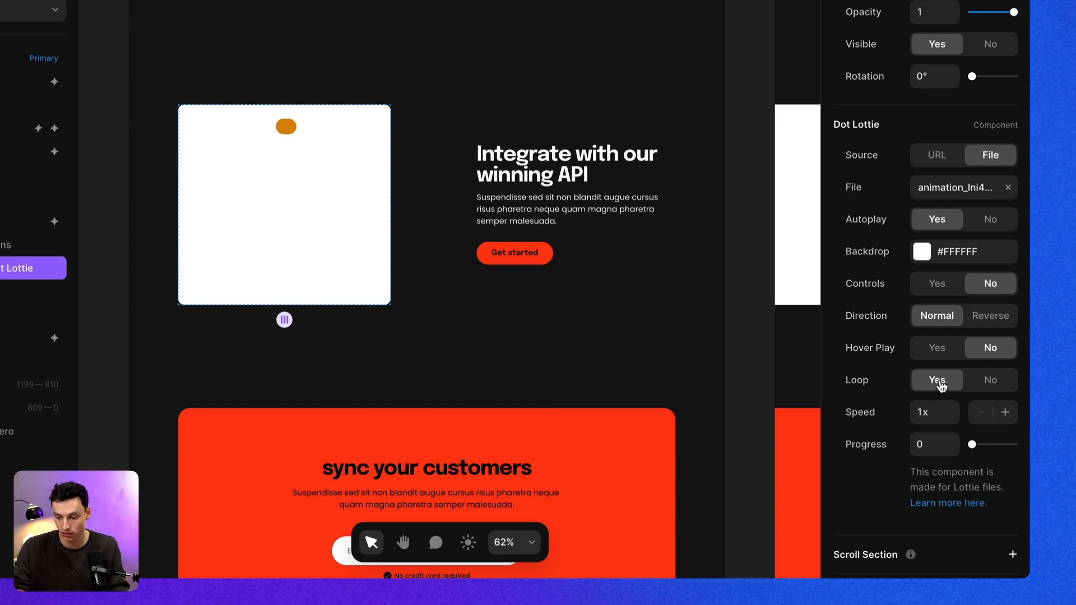
{"action": "left_click", "coordinate": [919, 251]}
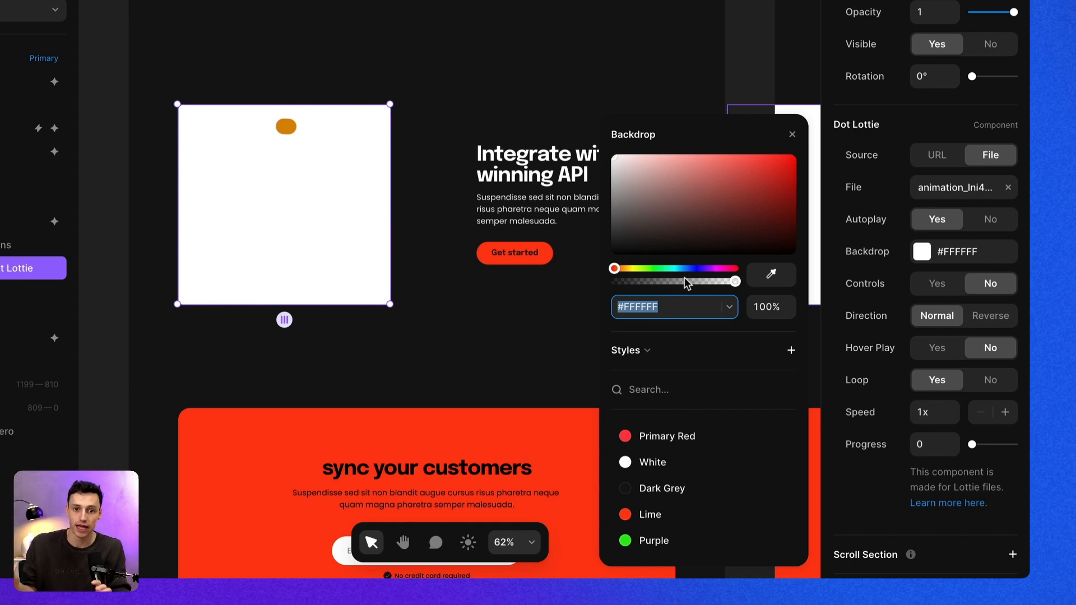
{"action": "mouse_move", "coordinate": [612, 282]}
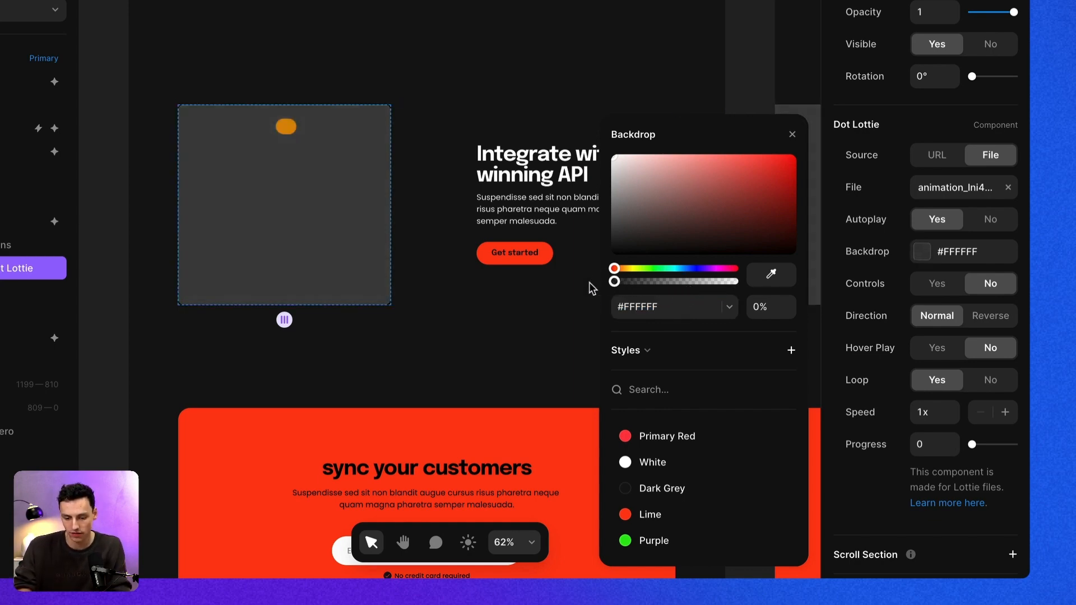
Preview the page and scroll to check the loading animation's transparent backdrop in the API section
{"action": "left_click", "coordinate": [284, 205]}
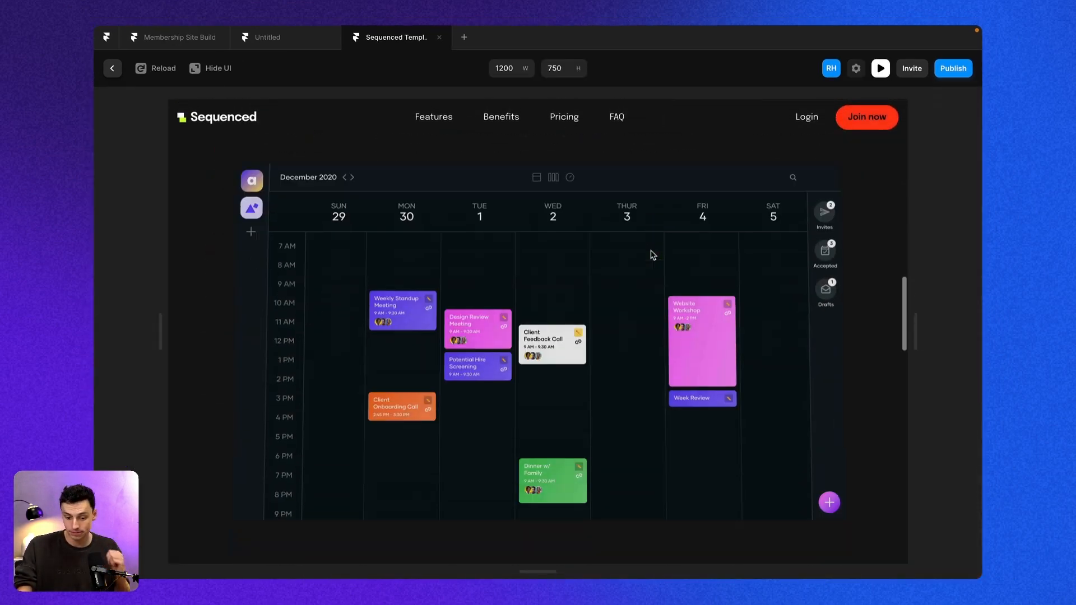
{"action": "scroll", "scroll_direction": "down", "scroll_amount": 3}
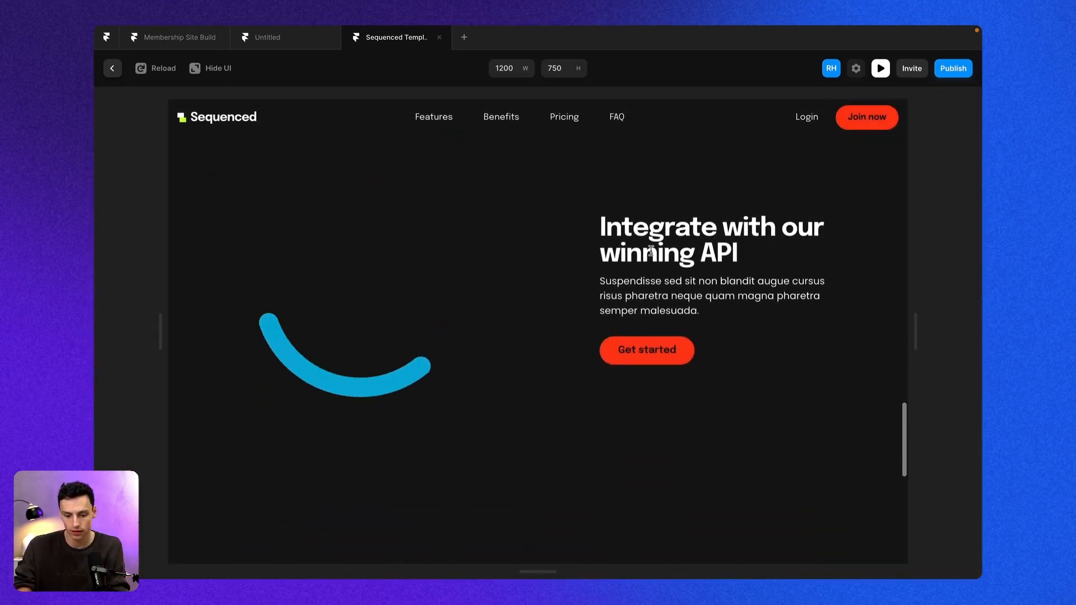